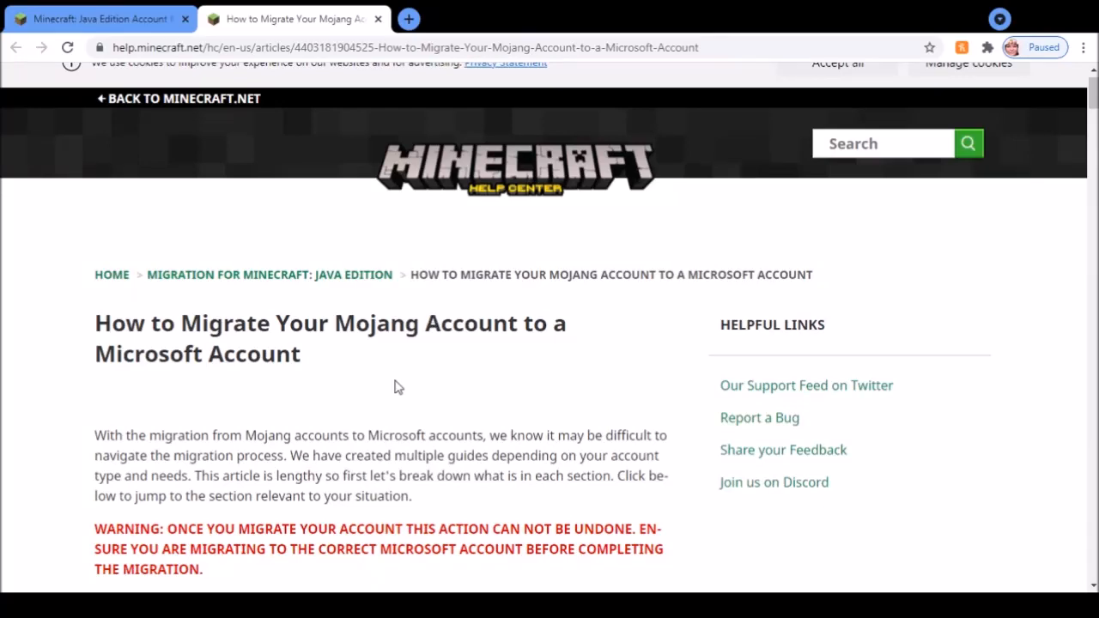
# Step: Scroll the Java Edition Account Migration FAQ down to its IMPORTANT notice about limited migration
pyautogui.scroll(-3)
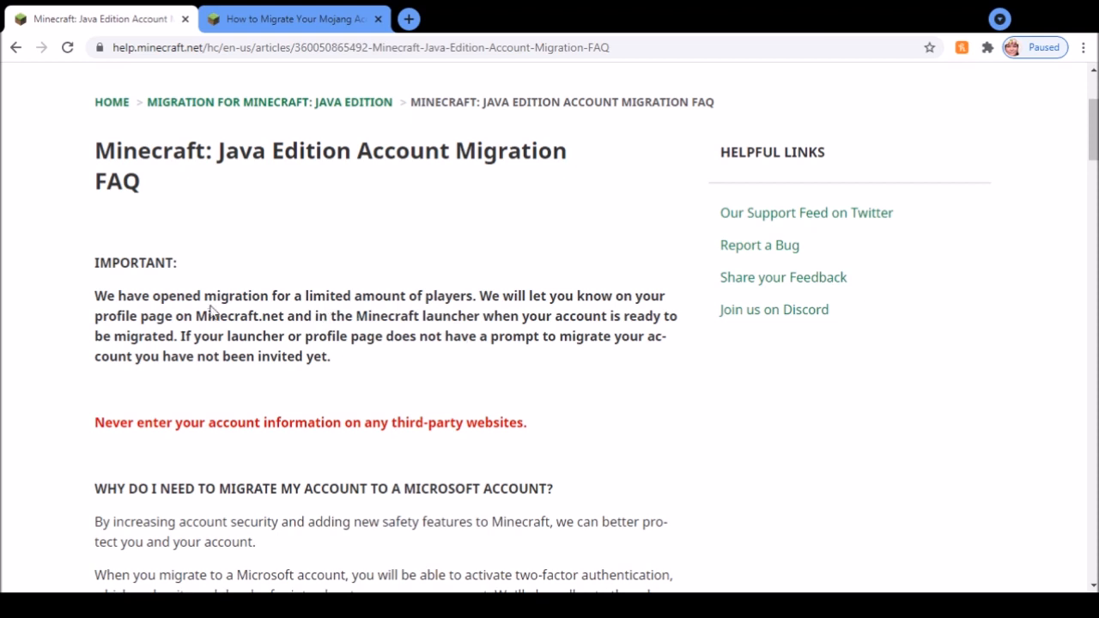
pyautogui.moveTo(436, 295)
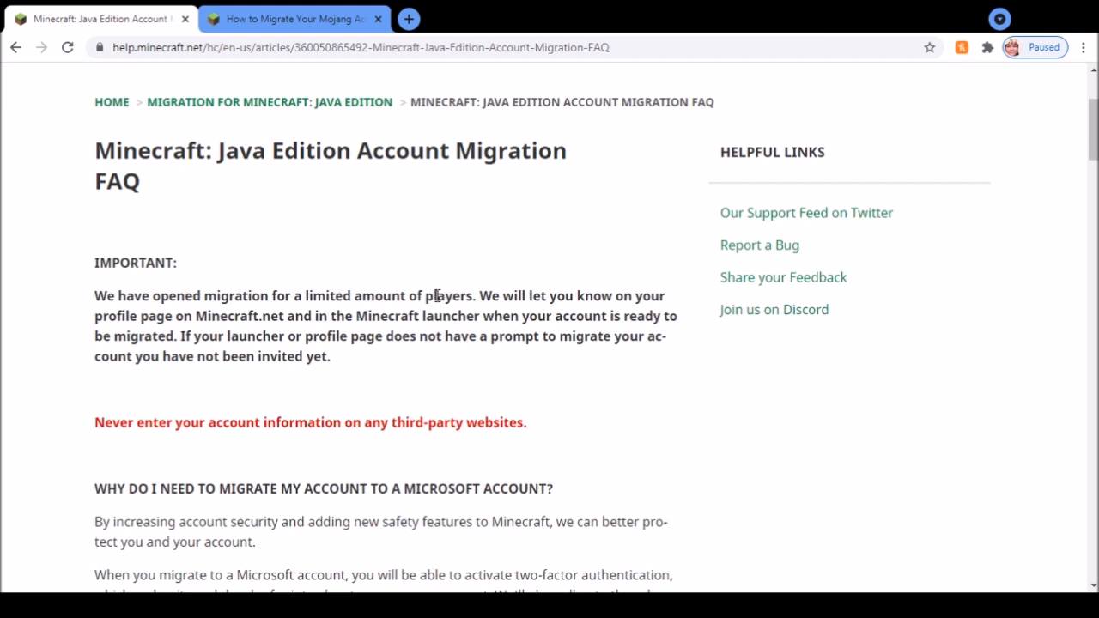
pyautogui.moveTo(239, 289)
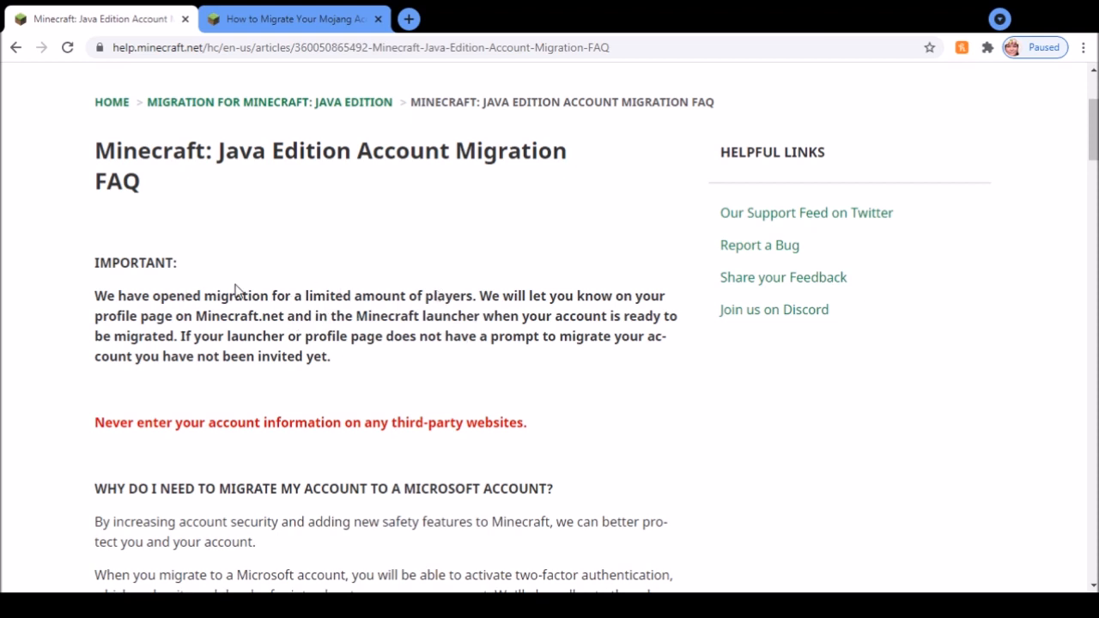
pyautogui.moveTo(247, 274)
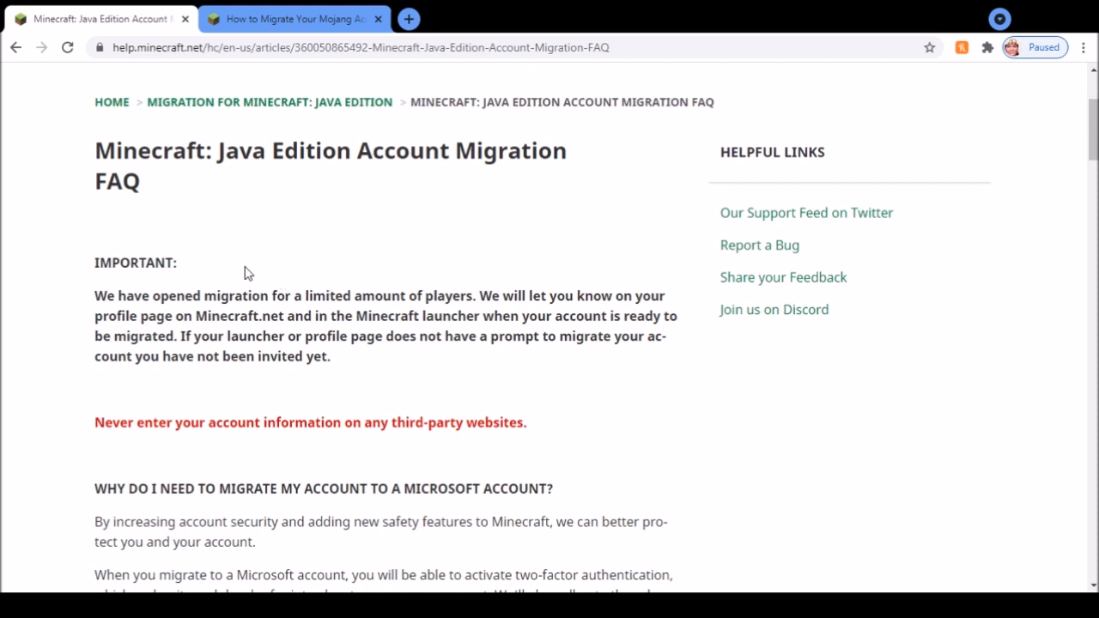
pyautogui.moveTo(598, 333)
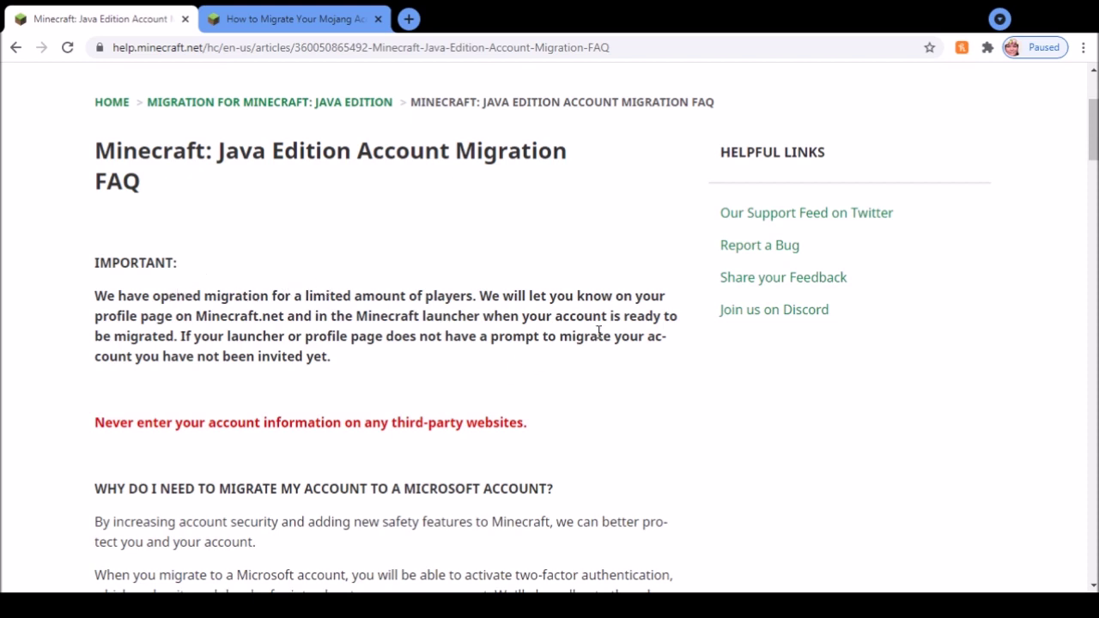
pyautogui.moveTo(423, 323)
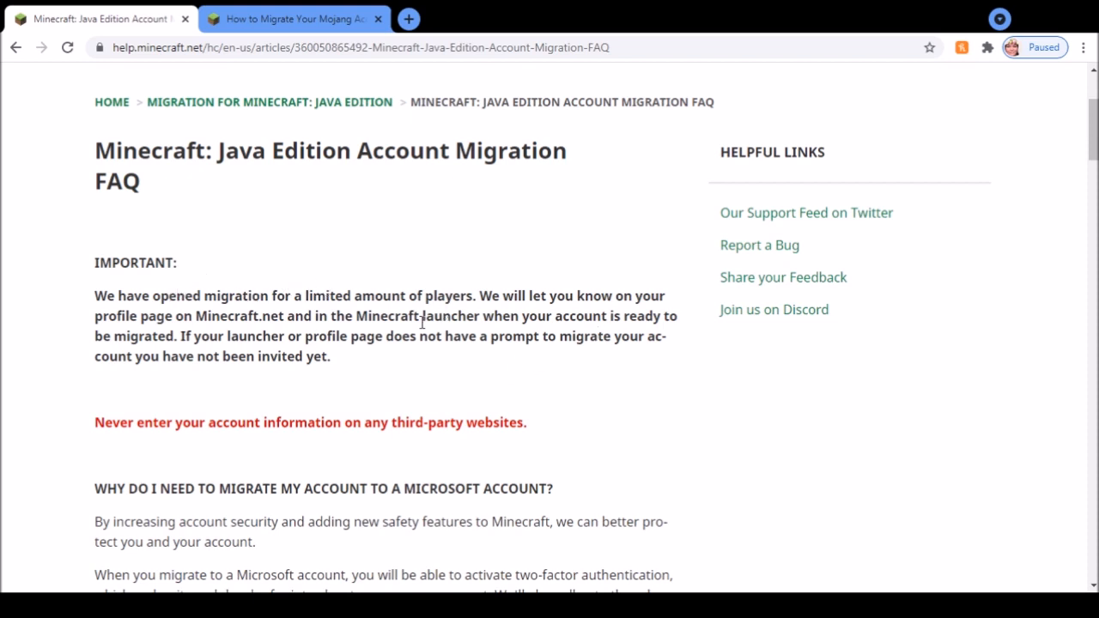
pyautogui.moveTo(642, 356)
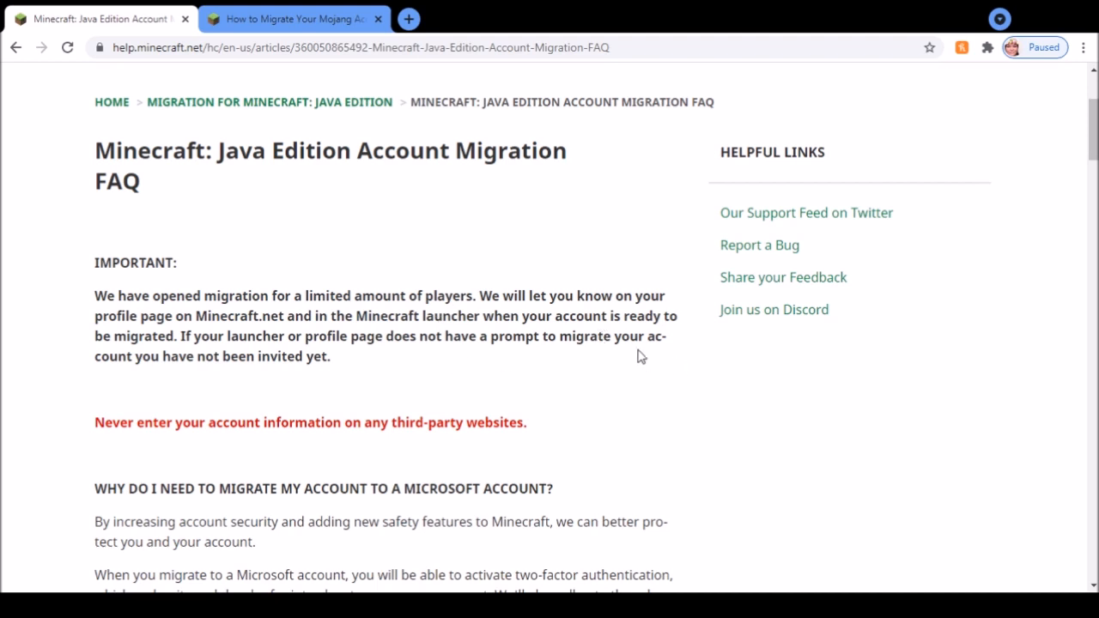
pyautogui.moveTo(670, 319)
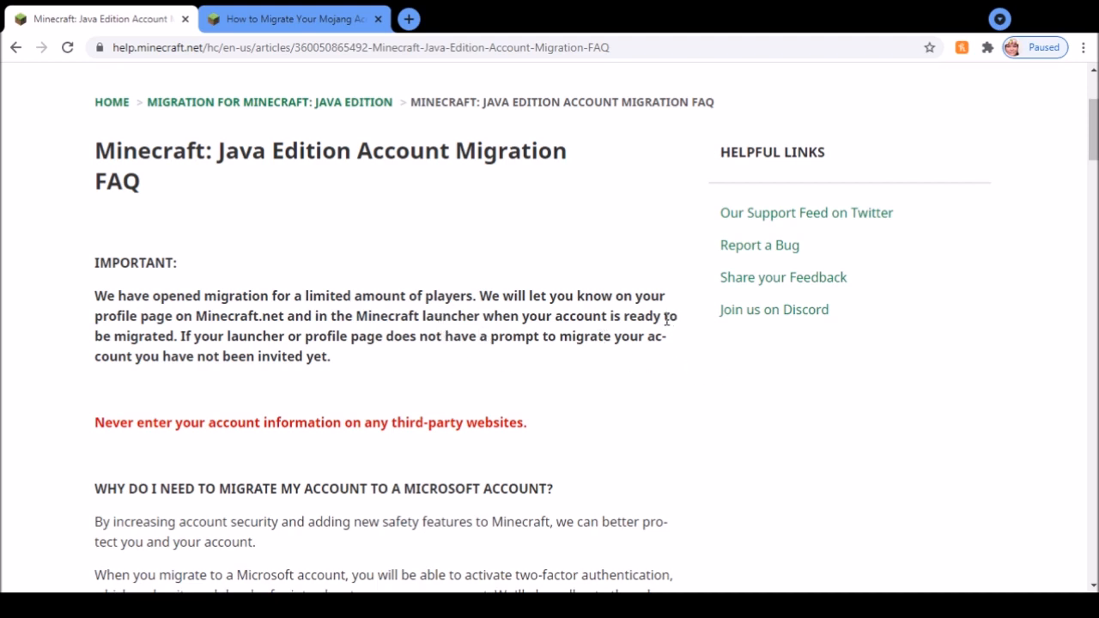
pyautogui.moveTo(580, 347)
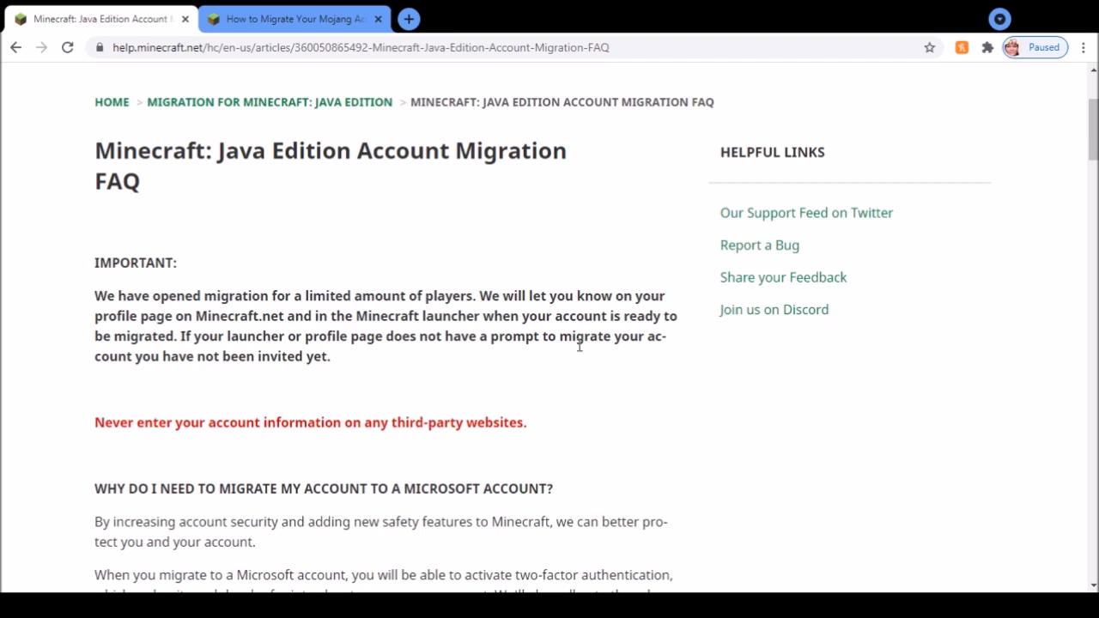
# Step: Switch to the Mojang migration guide tab and scroll past step 1 to step 2, GET CODE
pyautogui.click(292, 17)
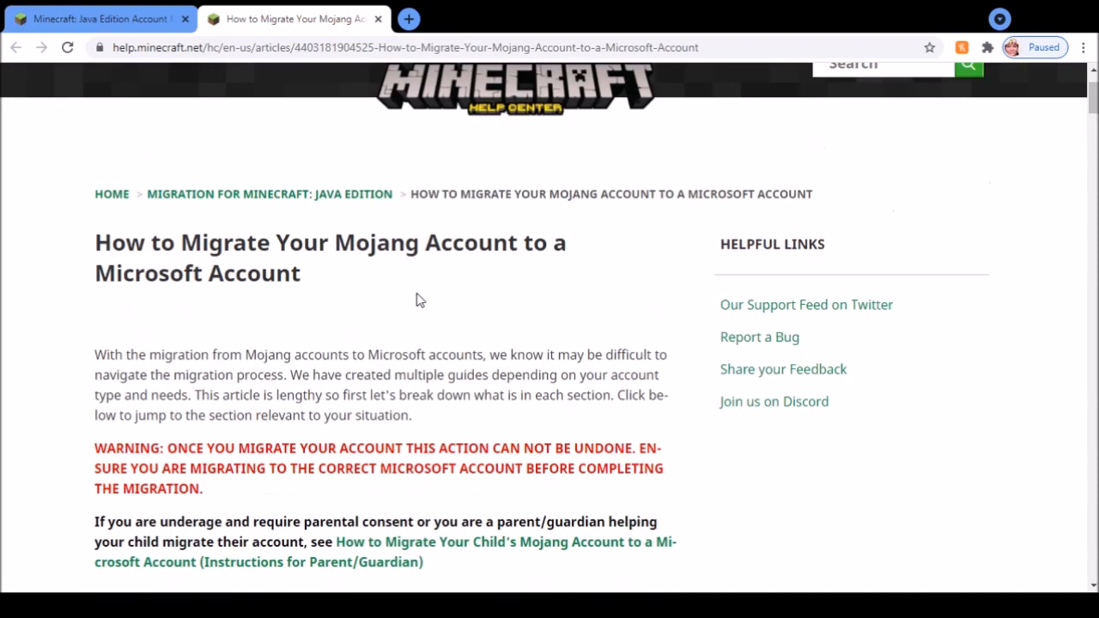
pyautogui.scroll(-3)
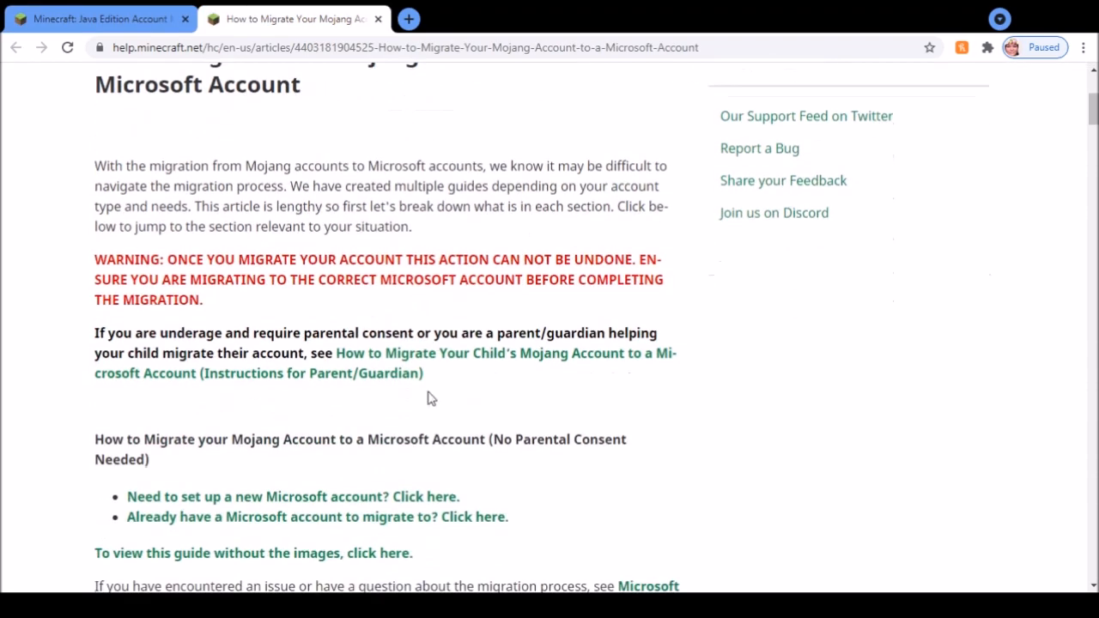
pyautogui.scroll(-3)
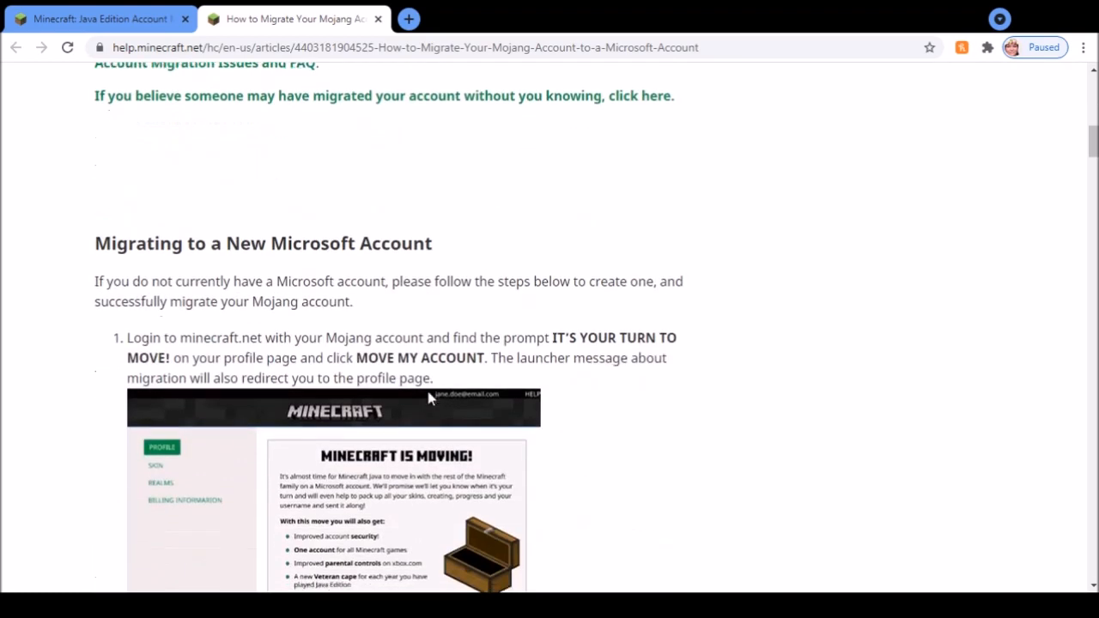
pyautogui.scroll(-3)
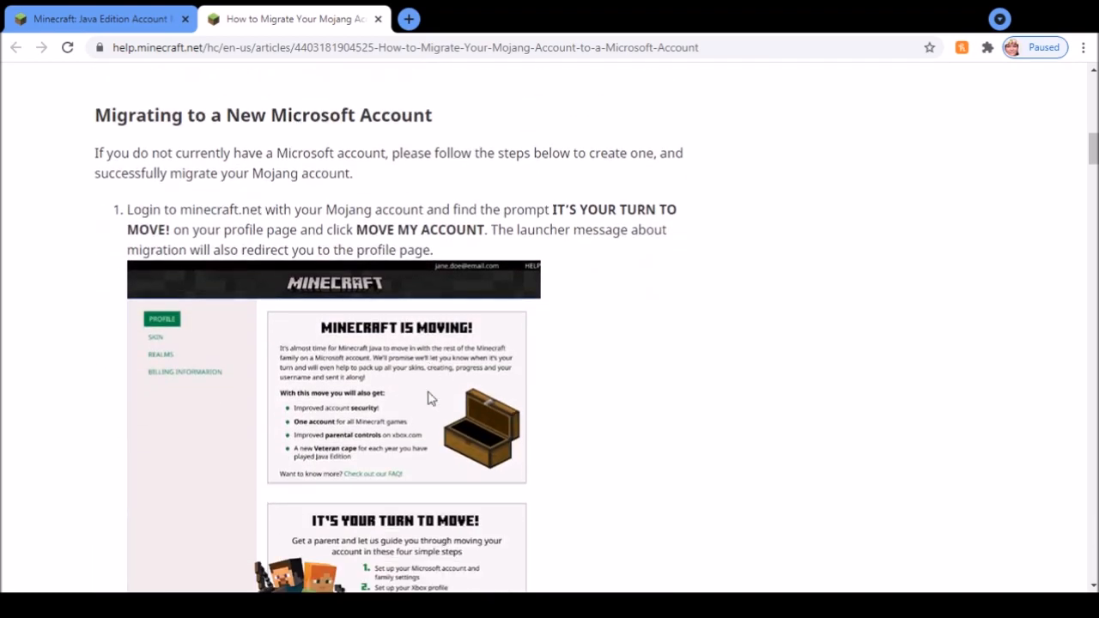
pyautogui.scroll(-3)
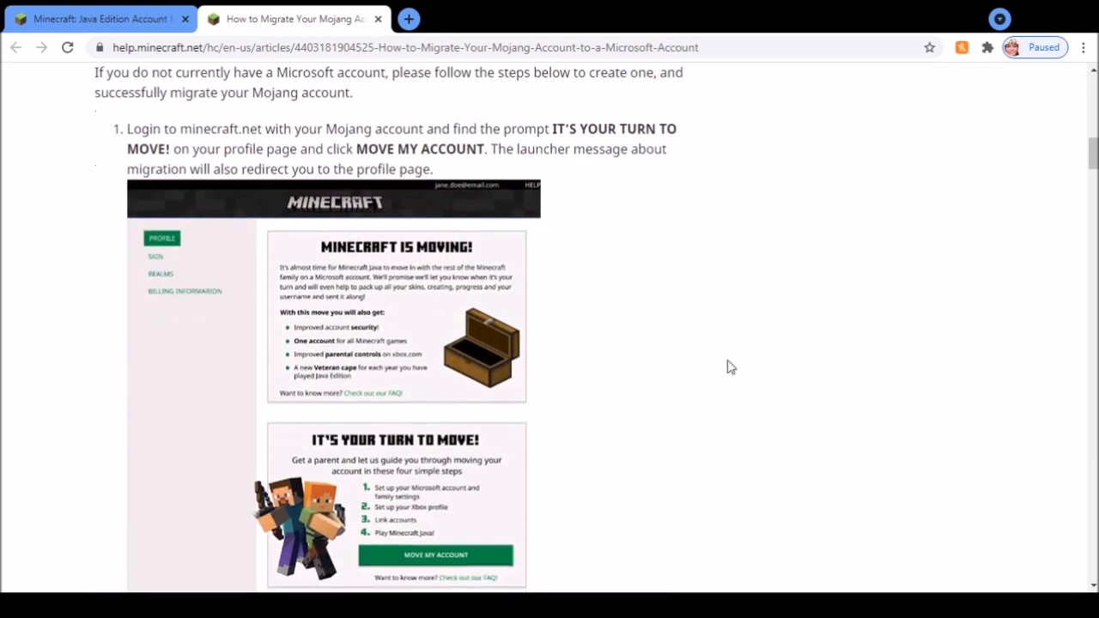
pyautogui.scroll(-3)
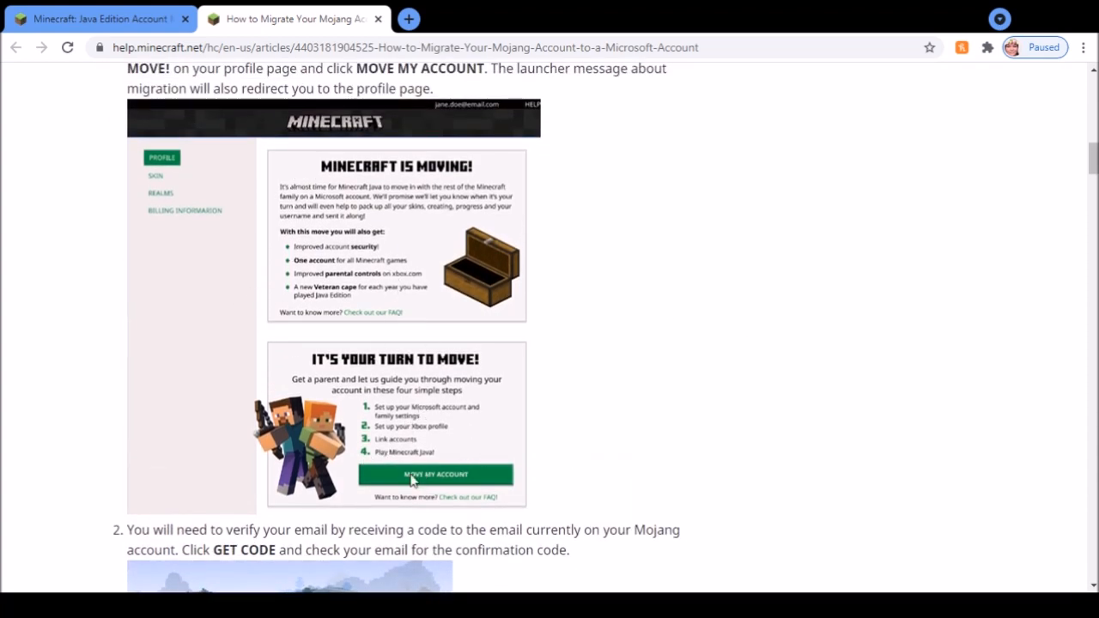
pyautogui.moveTo(357, 484)
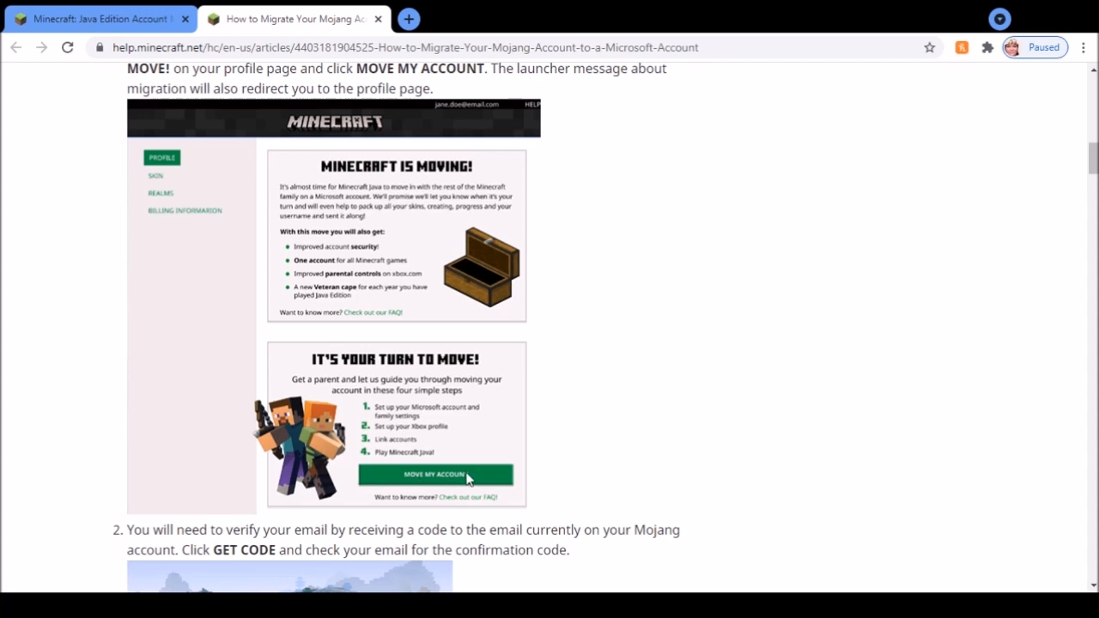
pyautogui.scroll(-3)
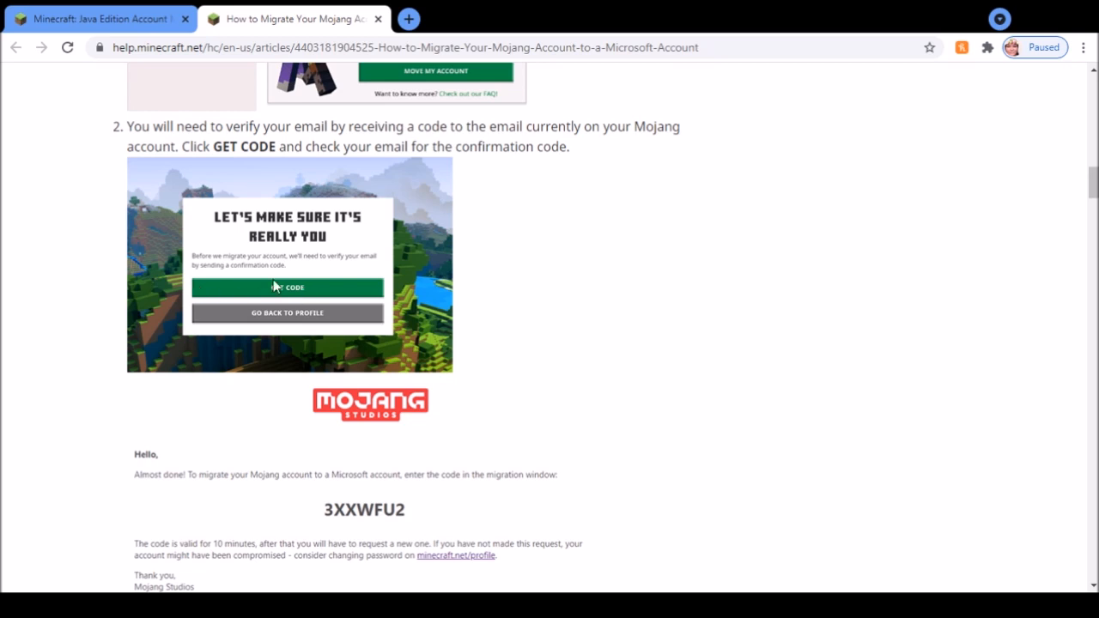
# Step: Scroll past the email code and step 3 to step 4, creating a new Microsoft account
pyautogui.scroll(-3)
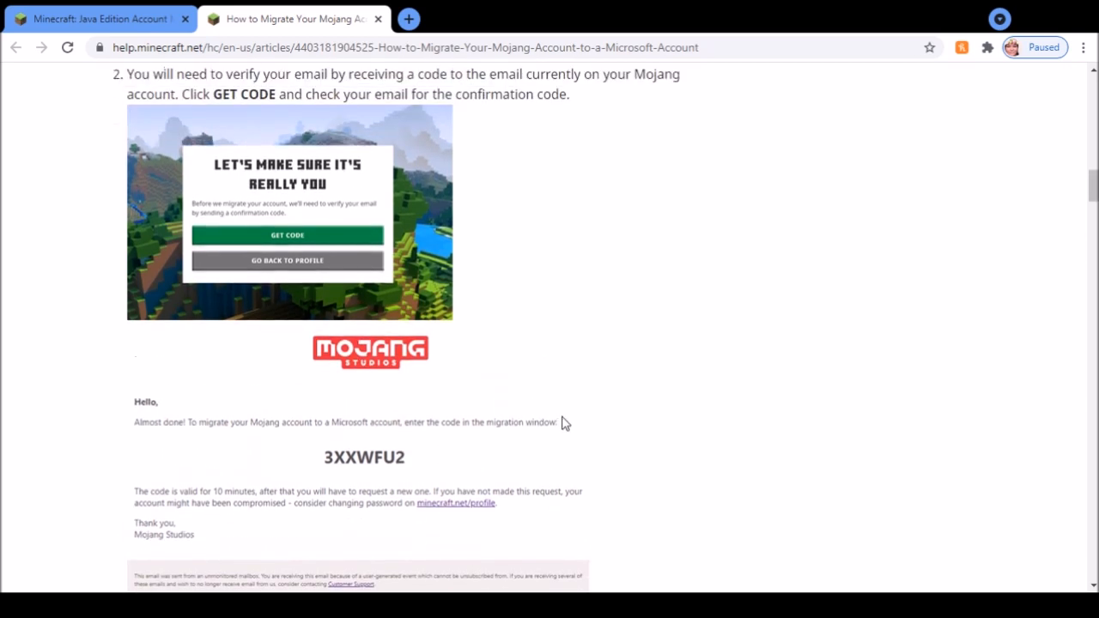
pyautogui.scroll(-3)
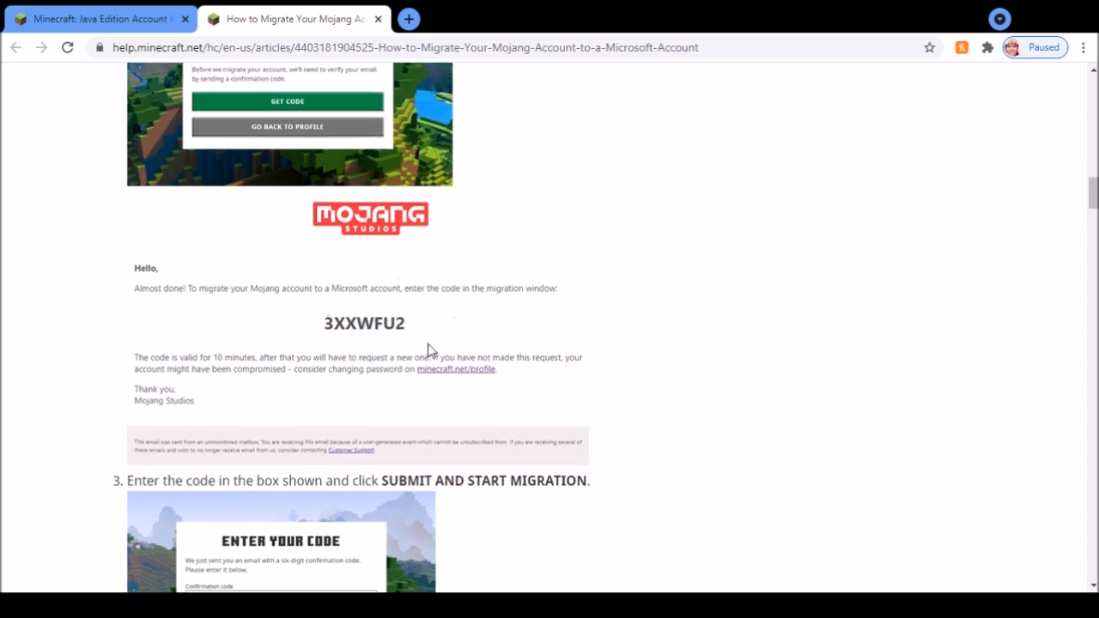
pyautogui.scroll(3)
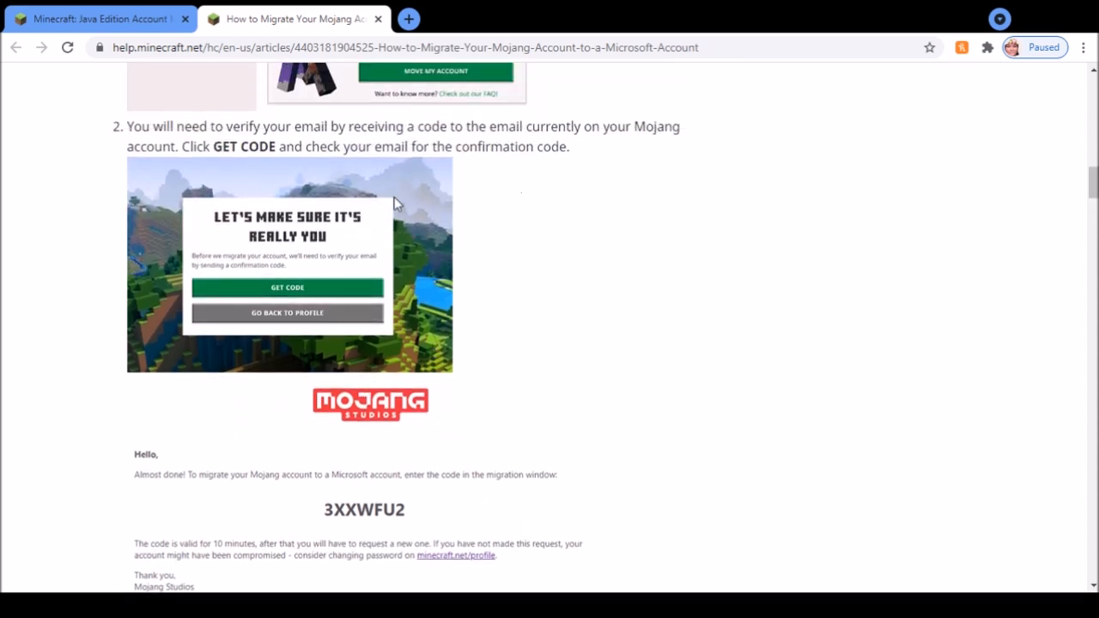
pyautogui.scroll(-3)
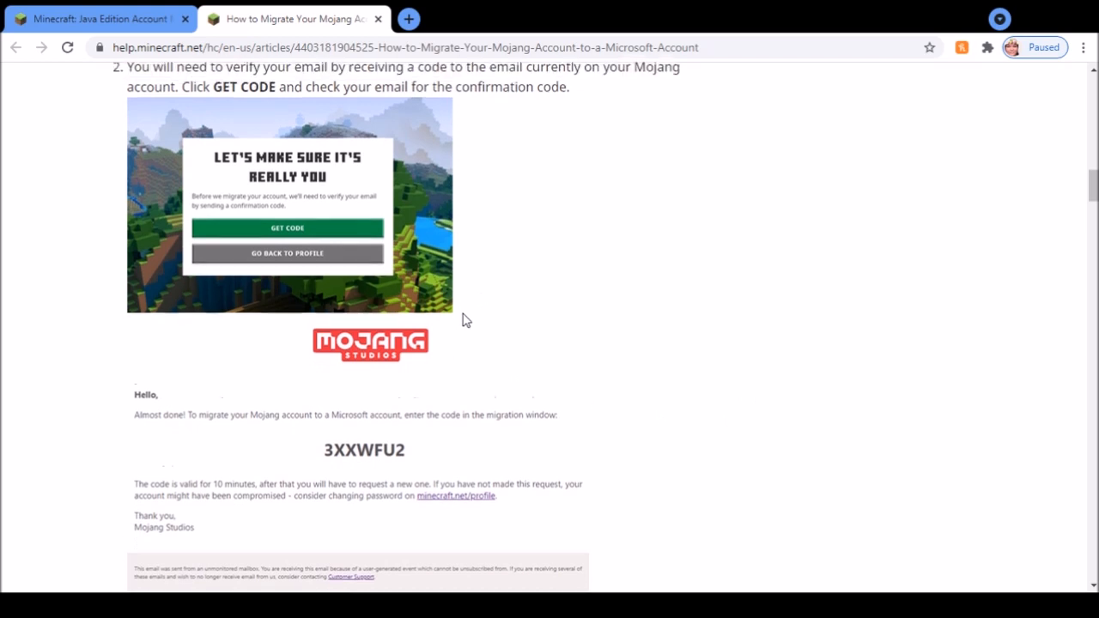
pyautogui.scroll(-3)
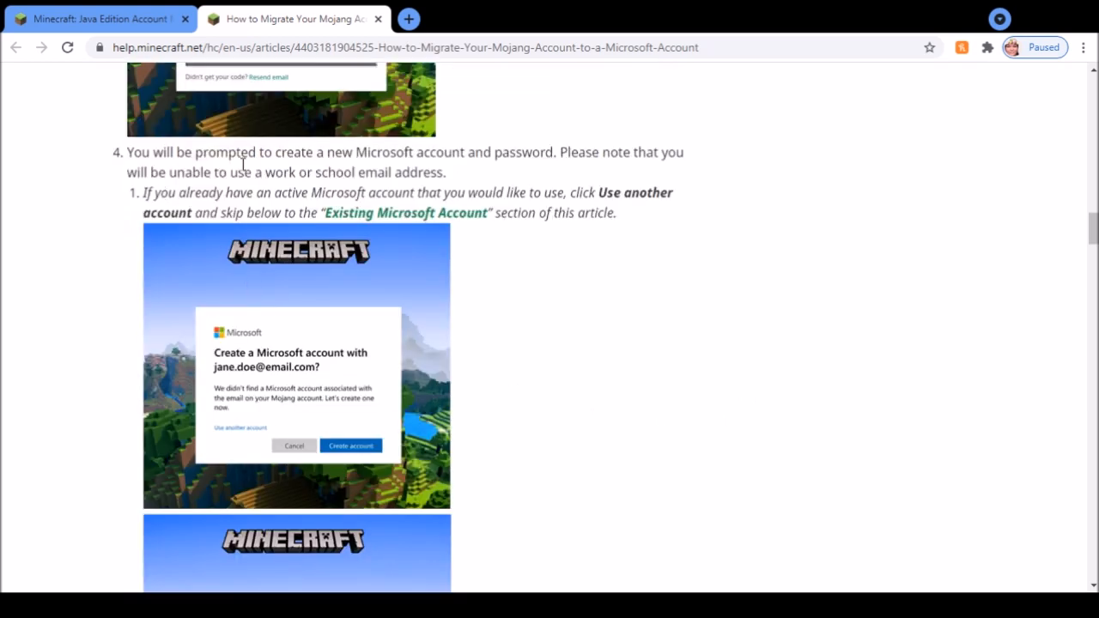
pyautogui.moveTo(502, 268)
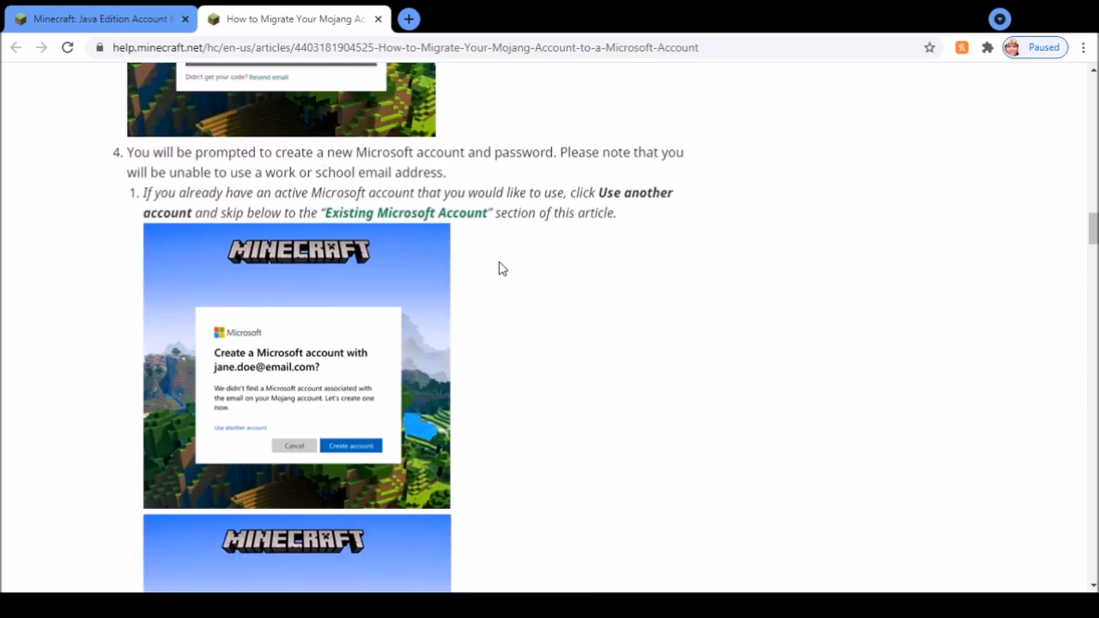
# Step: Scroll through the Create account and Create a password screenshots to step 5
pyautogui.scroll(-3)
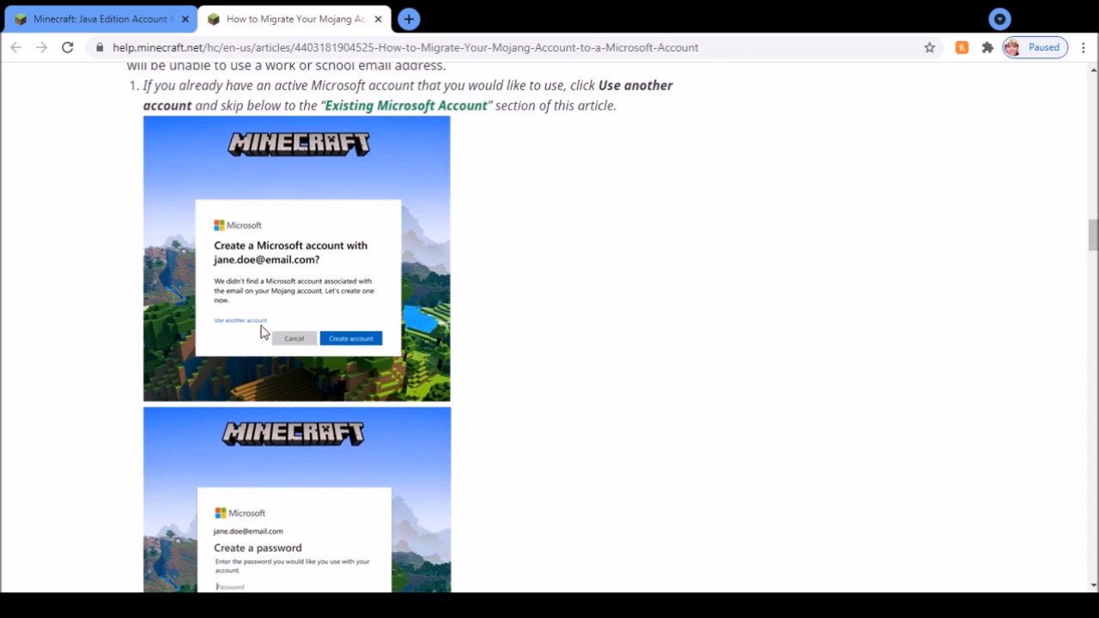
pyautogui.scroll(3)
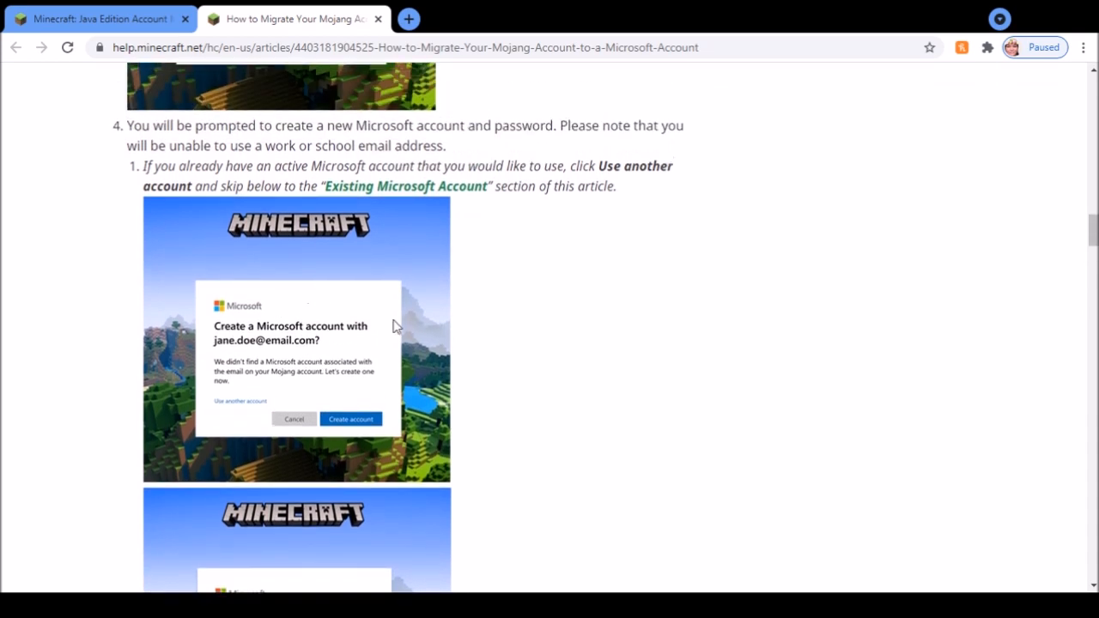
pyautogui.scroll(-3)
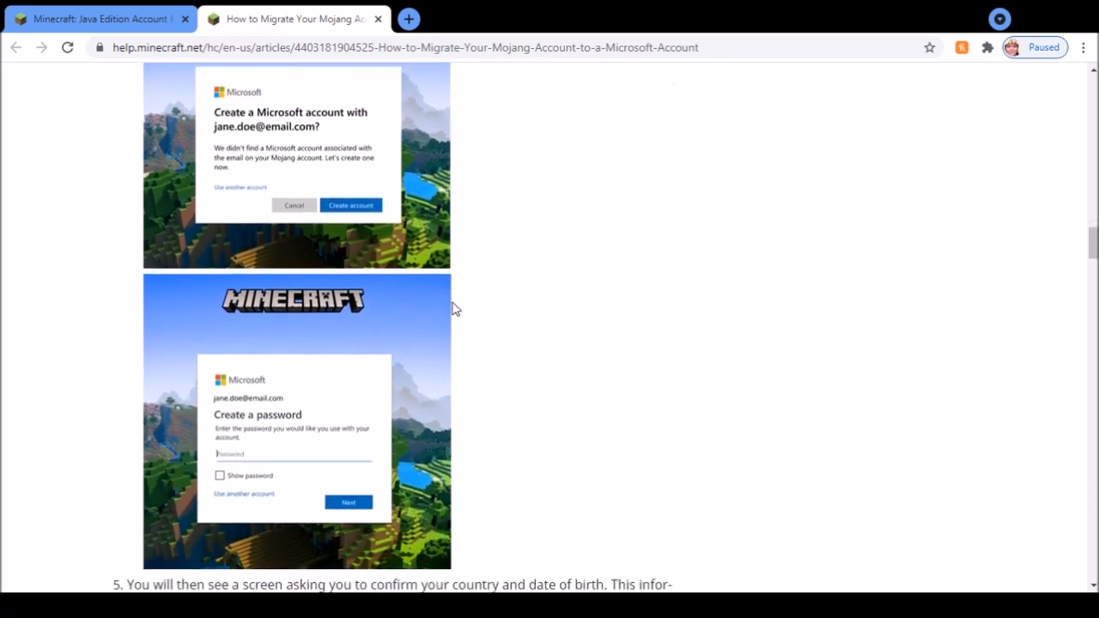
pyautogui.scroll(-3)
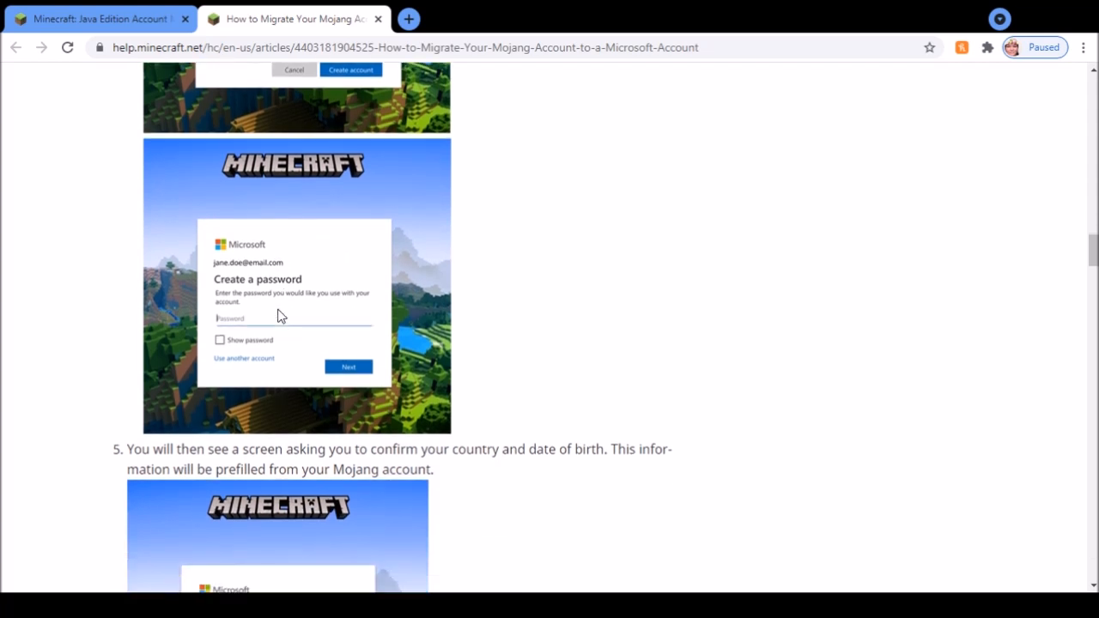
pyautogui.scroll(3)
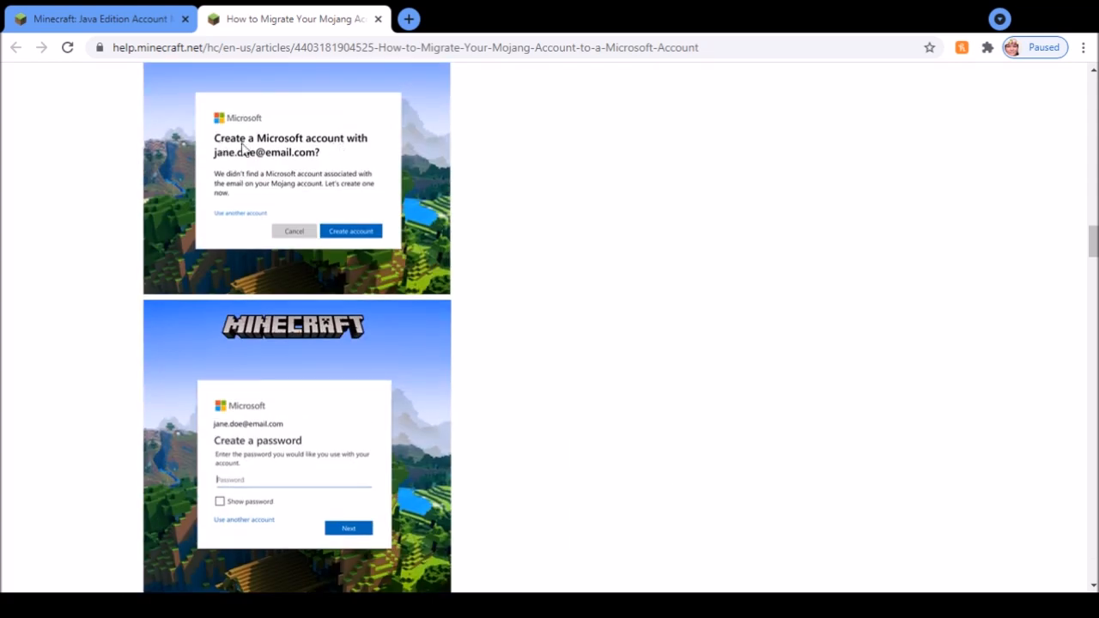
pyautogui.moveTo(361, 165)
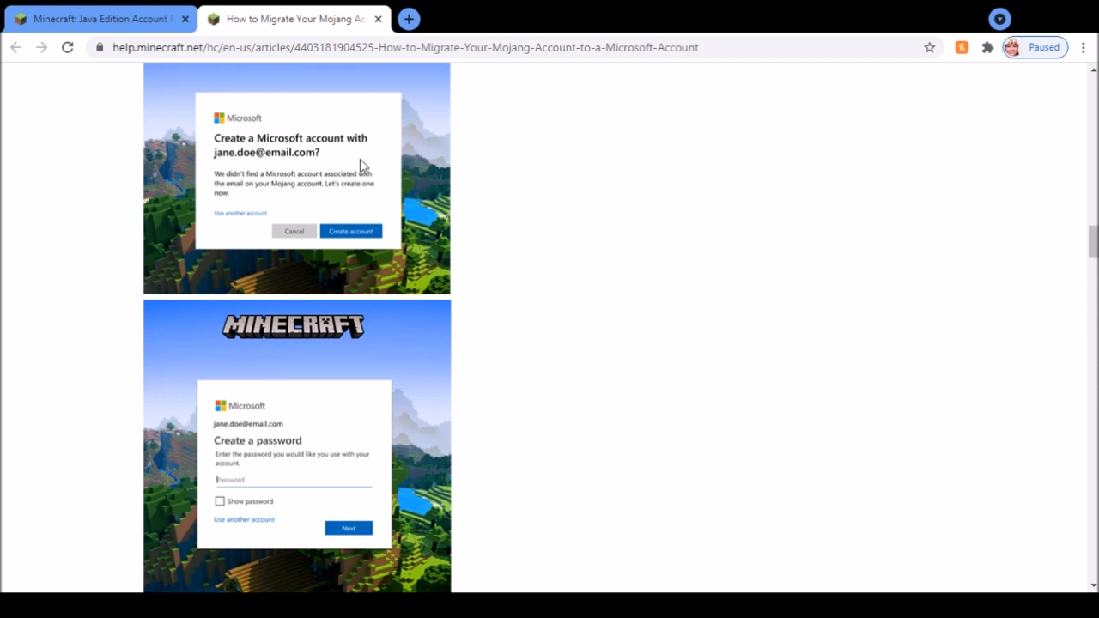
pyautogui.moveTo(206, 182)
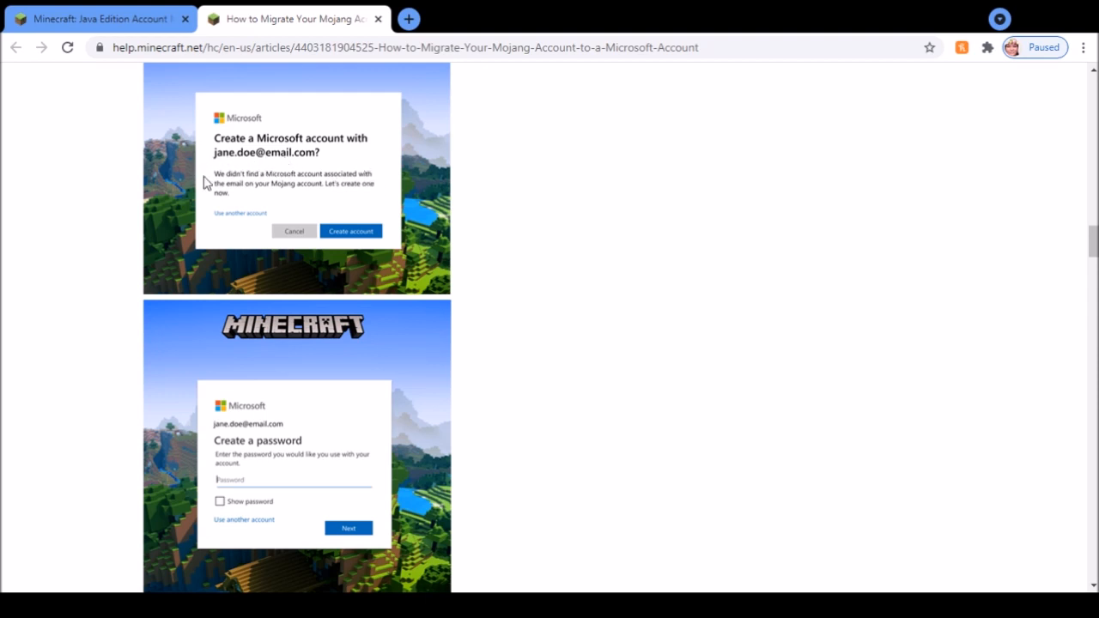
pyautogui.moveTo(301, 172)
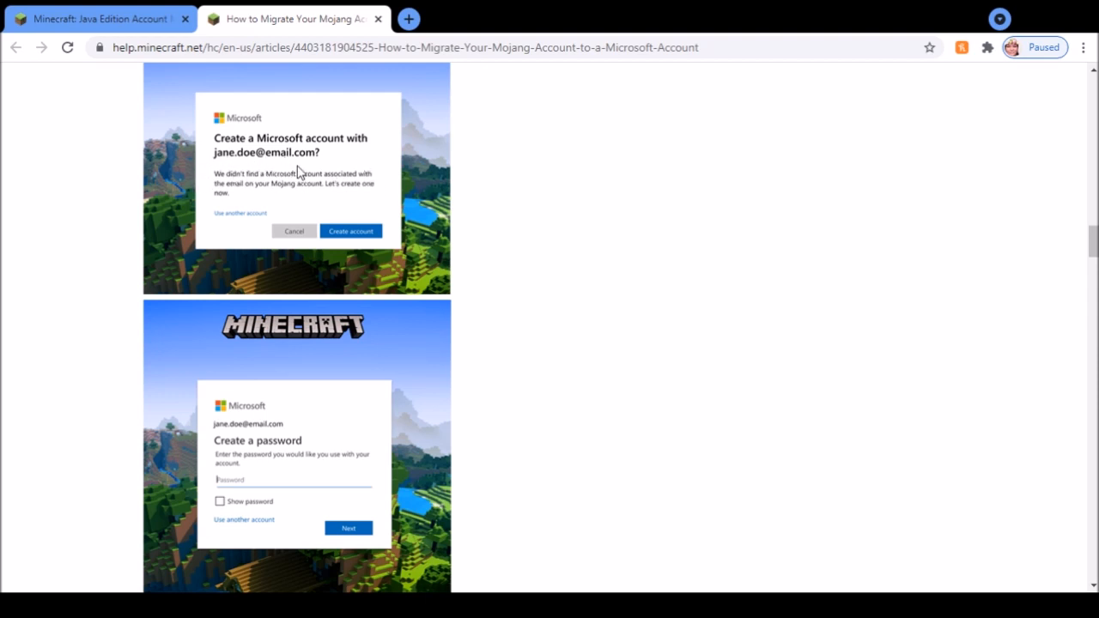
pyautogui.scroll(-3)
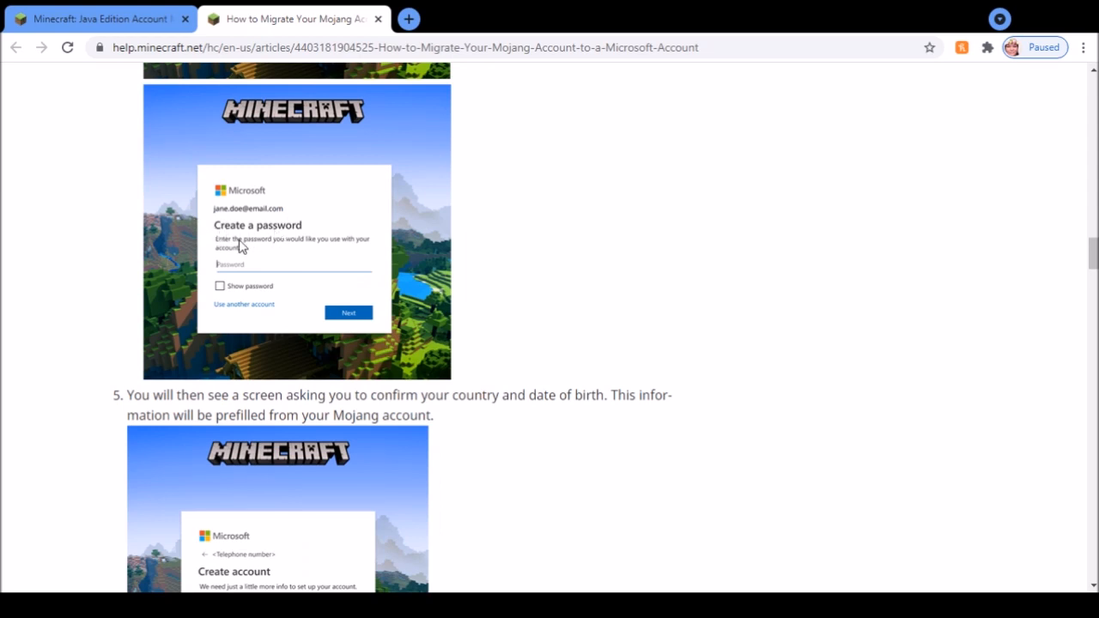
# Step: Scroll through steps 5–6, the country, date of birth and Xbox profile screens
pyautogui.scroll(-3)
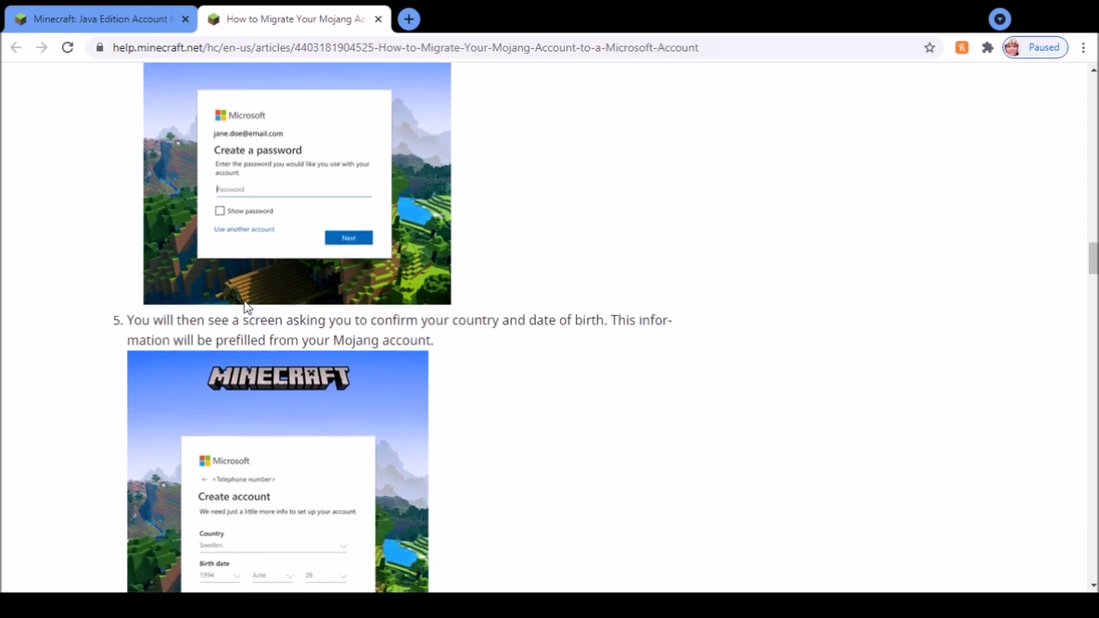
pyautogui.scroll(-3)
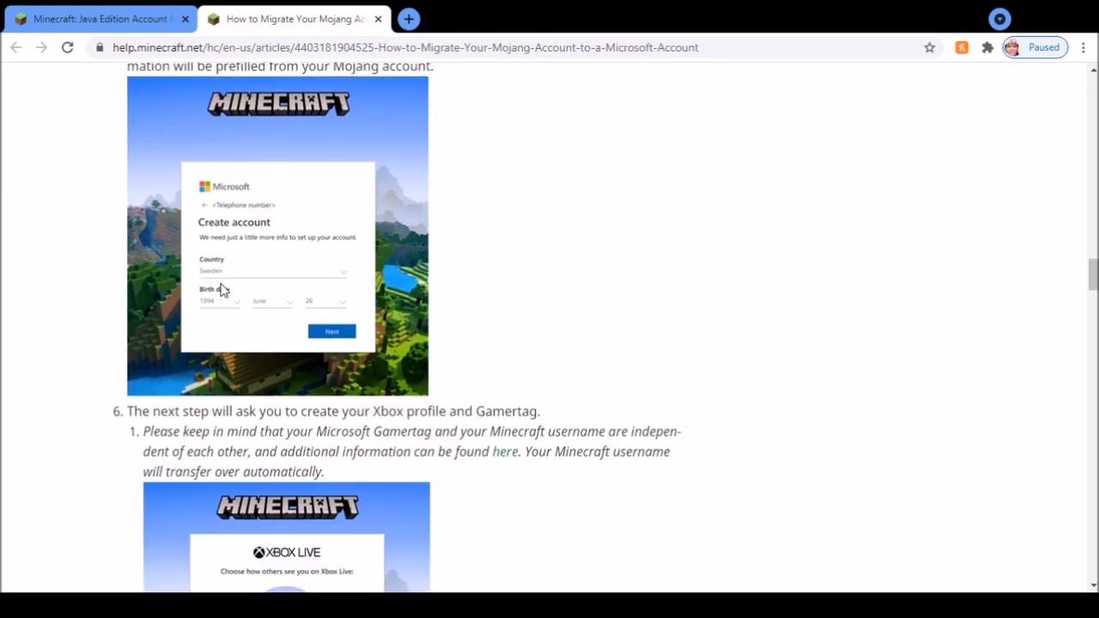
pyautogui.moveTo(249, 275)
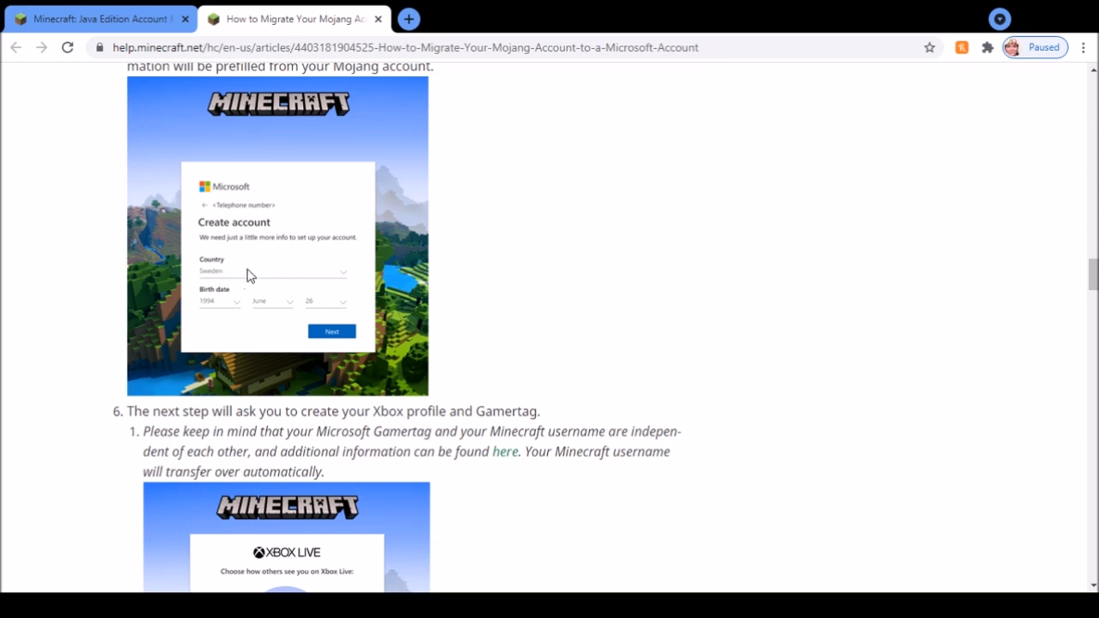
pyautogui.moveTo(285, 313)
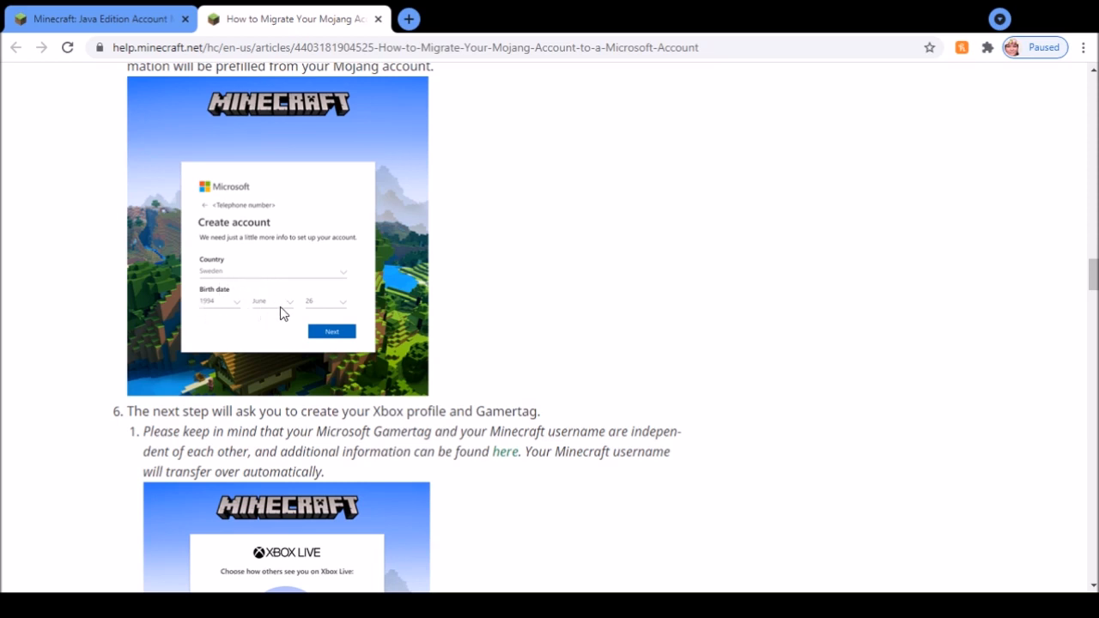
pyautogui.scroll(-3)
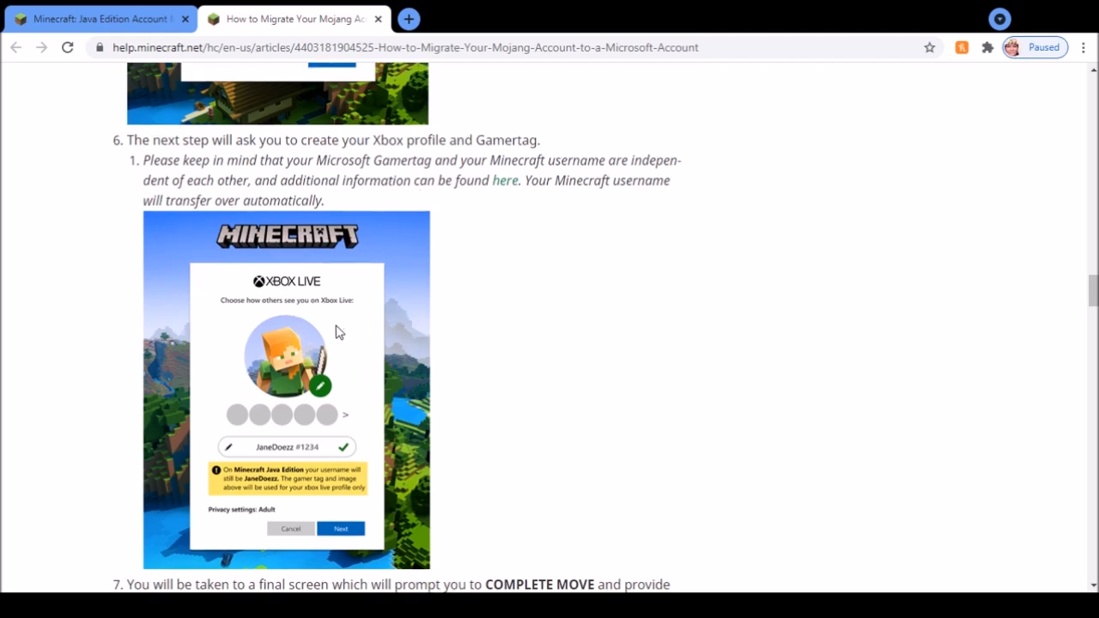
pyautogui.scroll(-3)
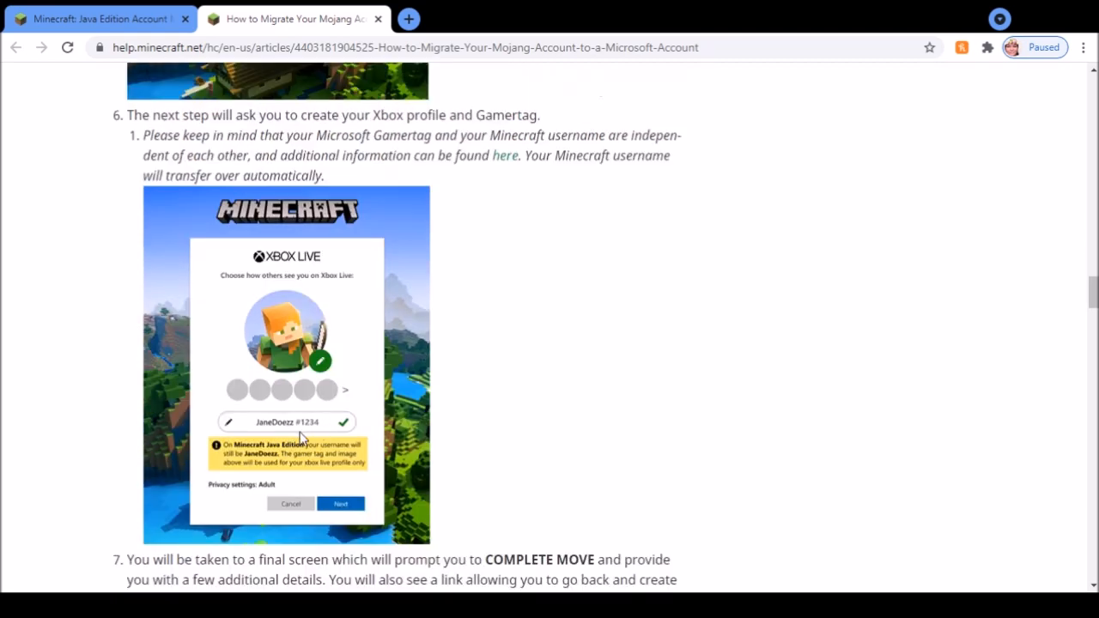
pyautogui.scroll(-3)
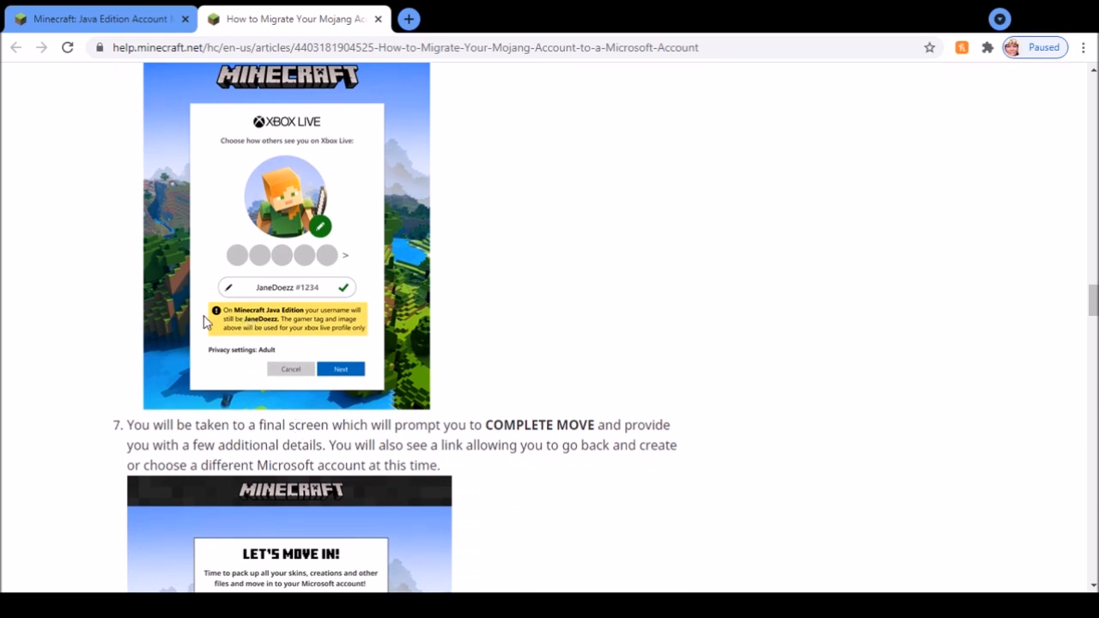
pyautogui.moveTo(247, 335)
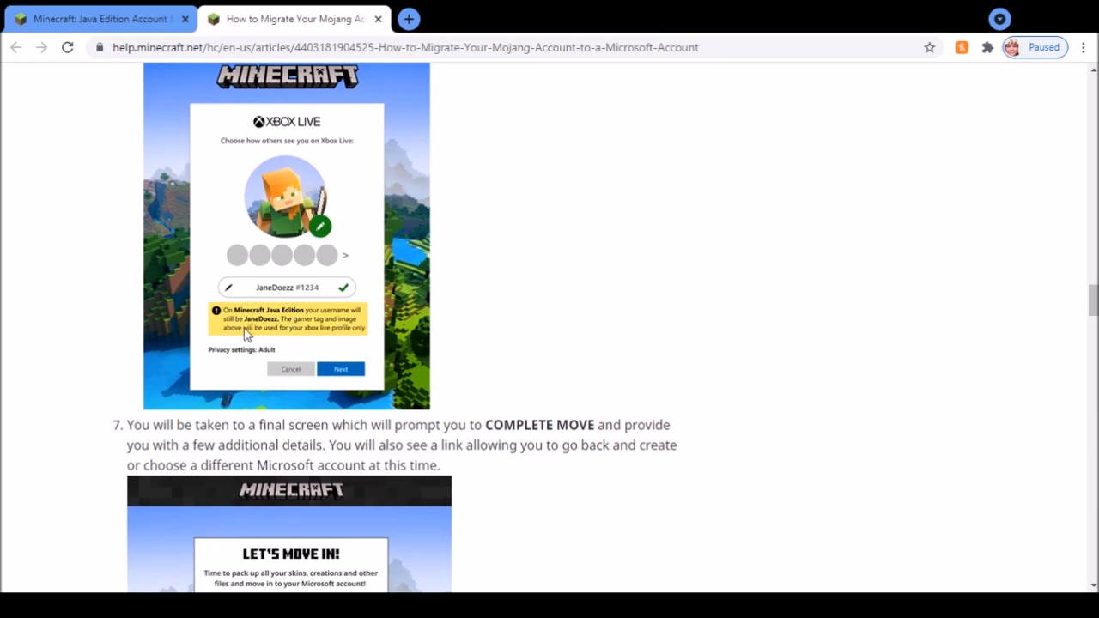
pyautogui.moveTo(577, 386)
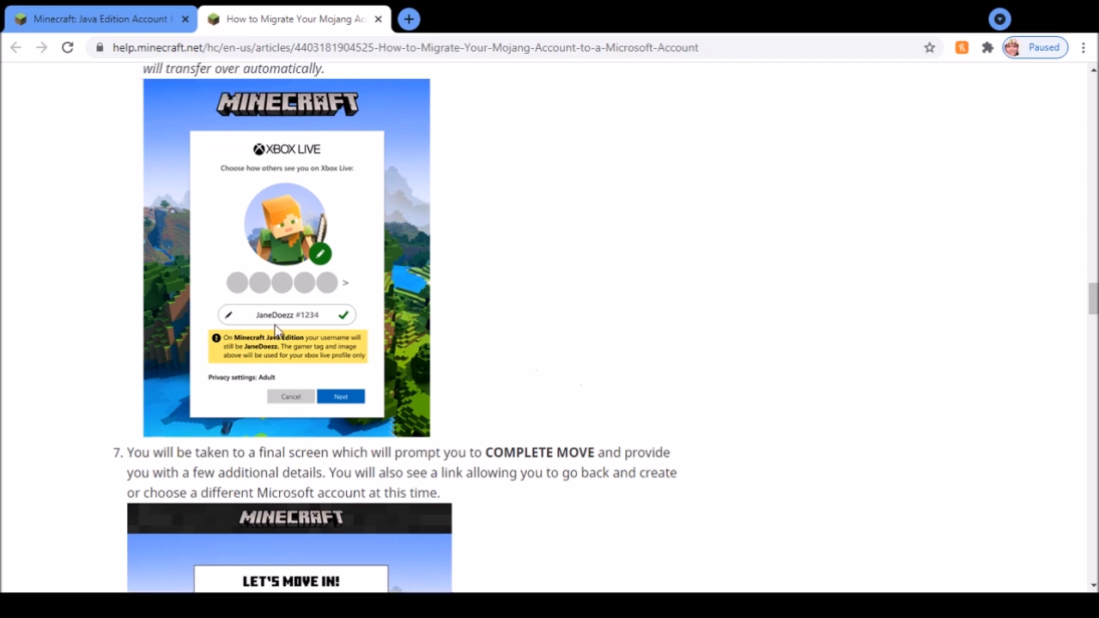
pyautogui.moveTo(311, 319)
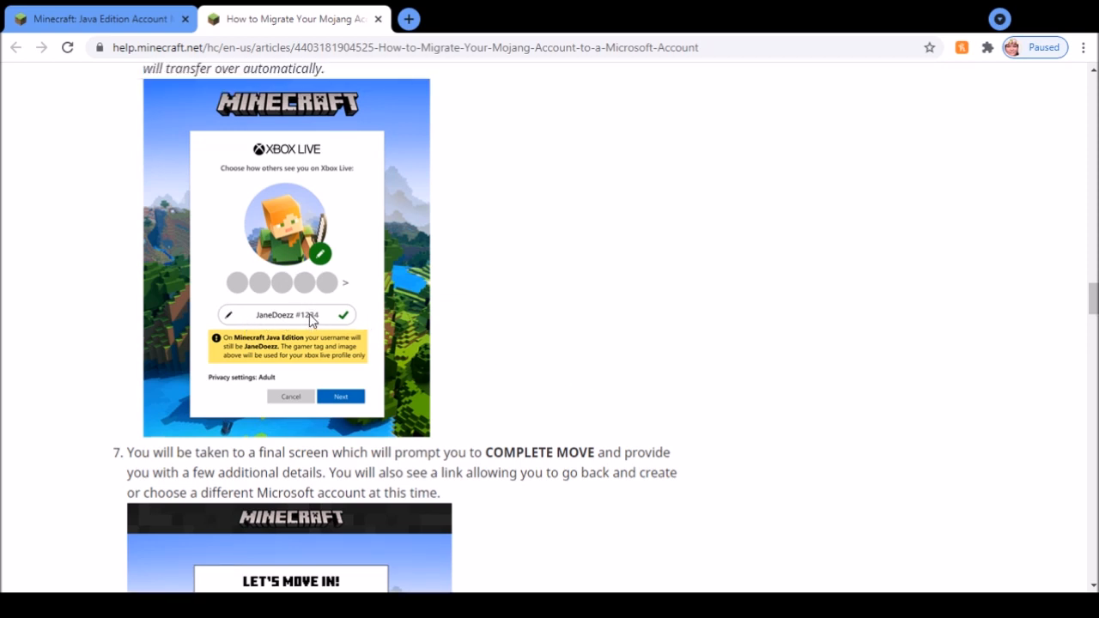
pyautogui.moveTo(325, 278)
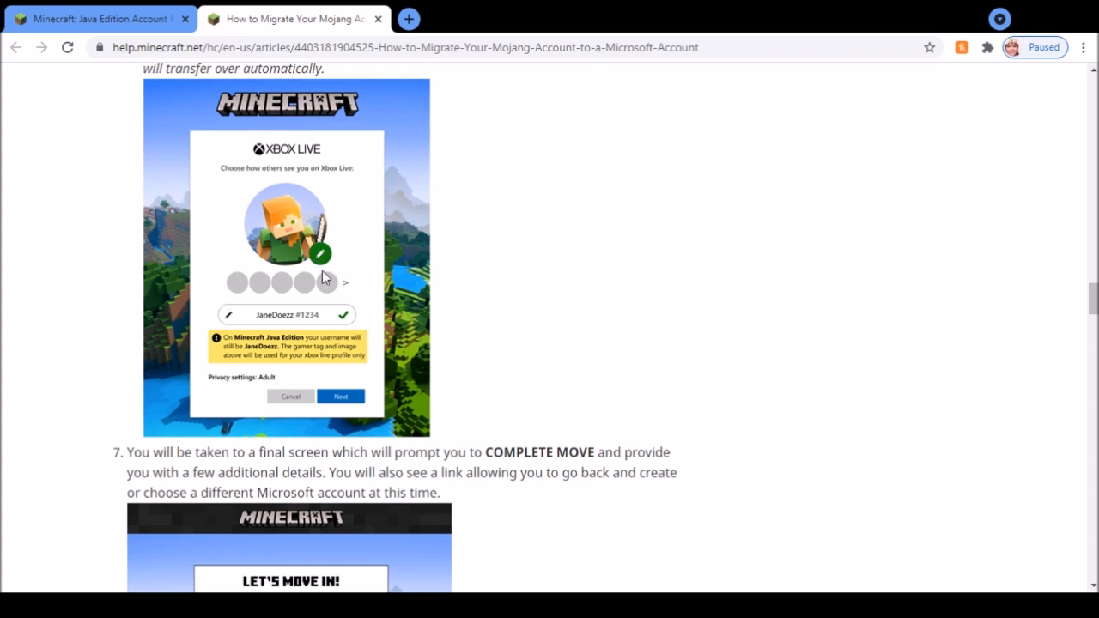
# Step: Scroll past COMPLETE MOVE to the Move Complete image and the Existing Microsoft Account heading
pyautogui.scroll(-3)
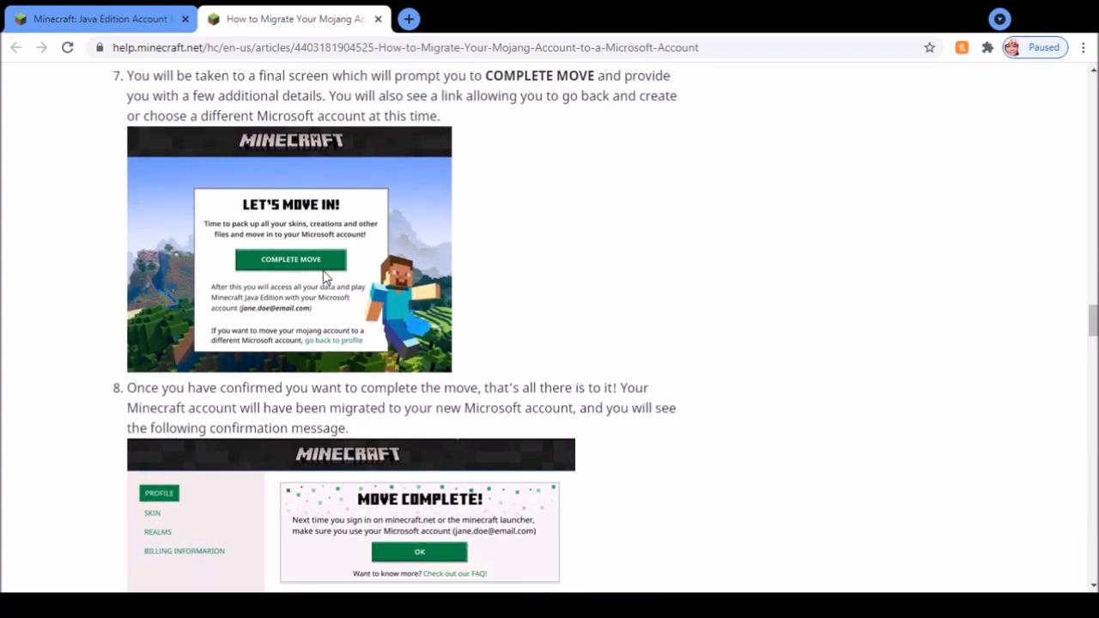
pyautogui.moveTo(268, 275)
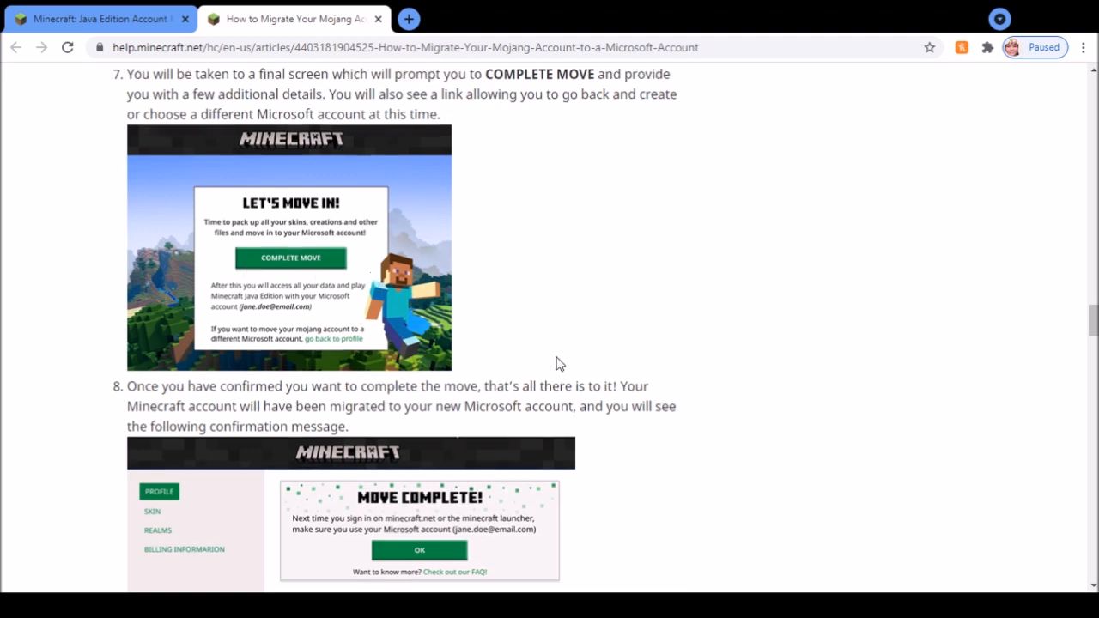
pyautogui.scroll(-3)
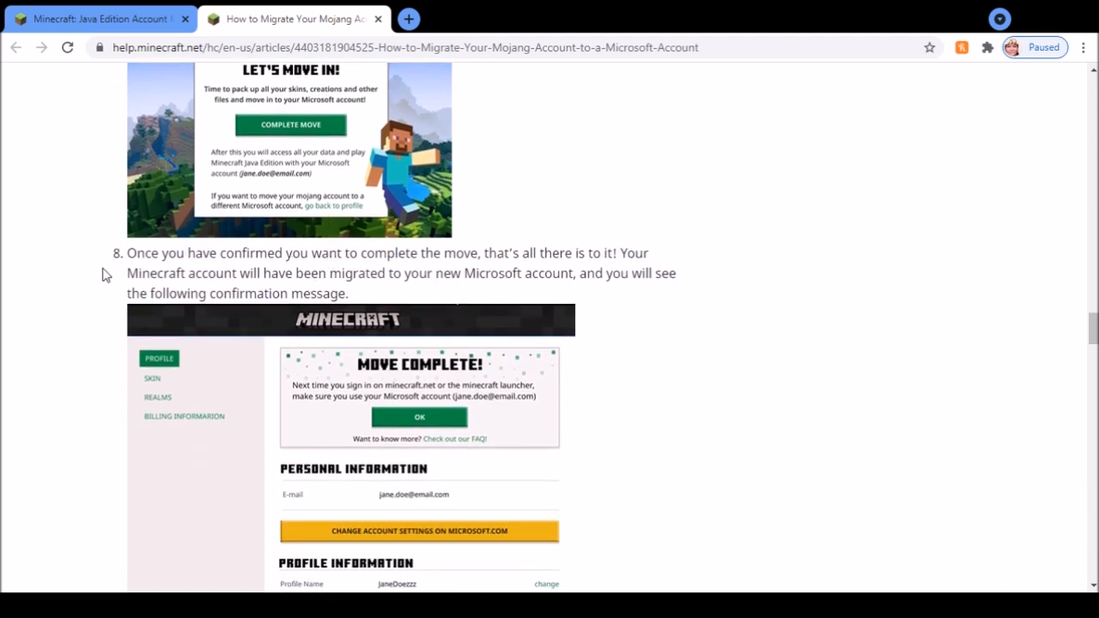
pyautogui.scroll(-3)
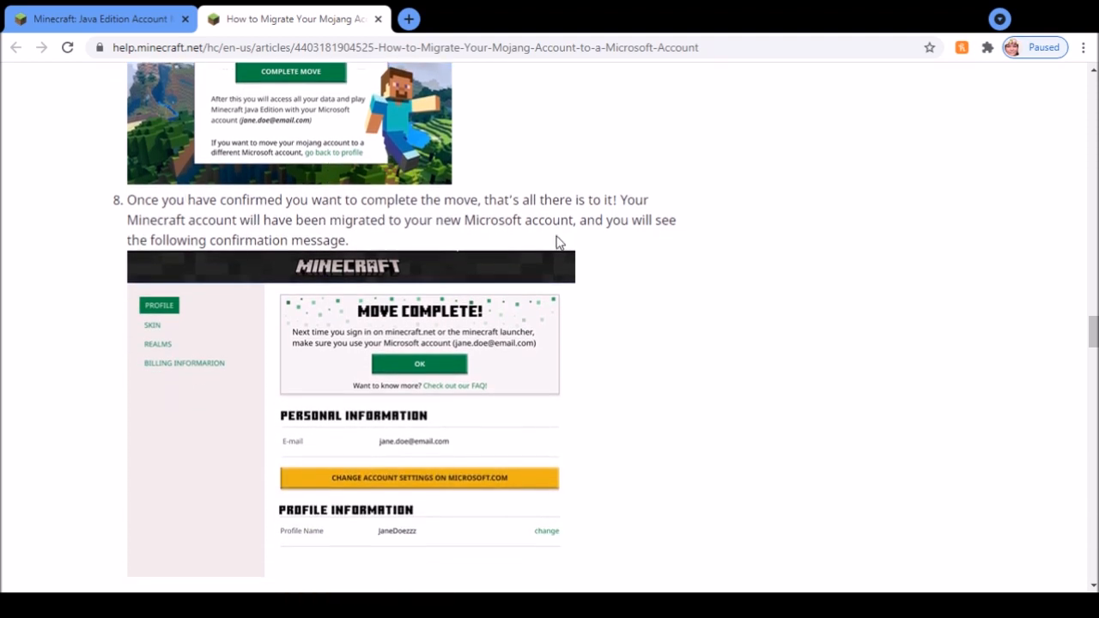
pyautogui.scroll(-3)
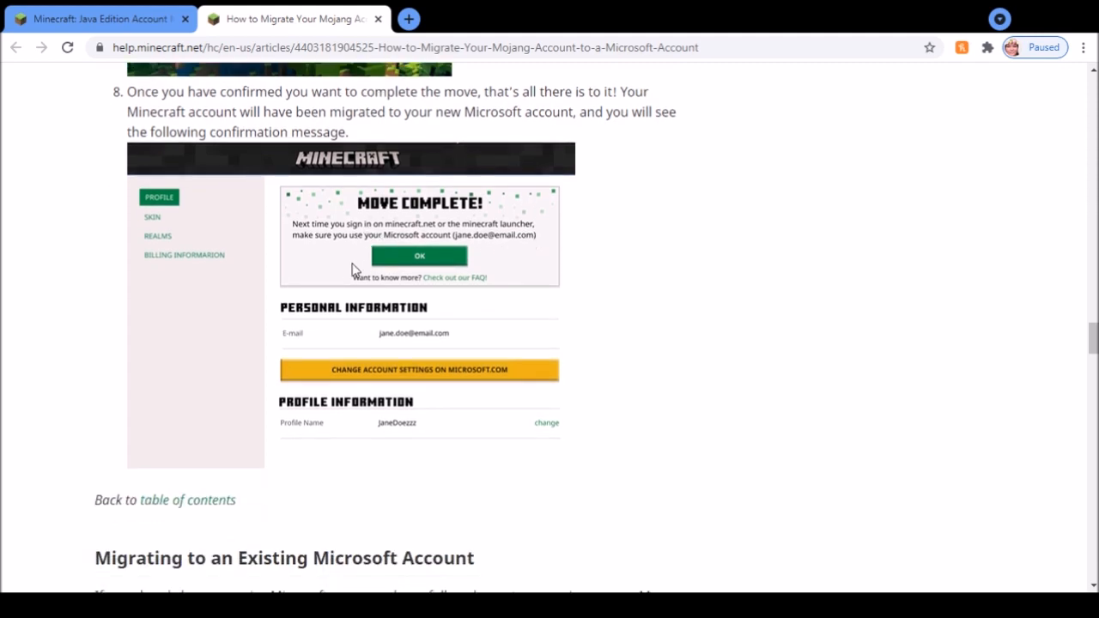
# Step: Scroll past step 3 to step 4 and its 'Looks like you might already have a Microsoft account' screenshot
pyautogui.scroll(-3)
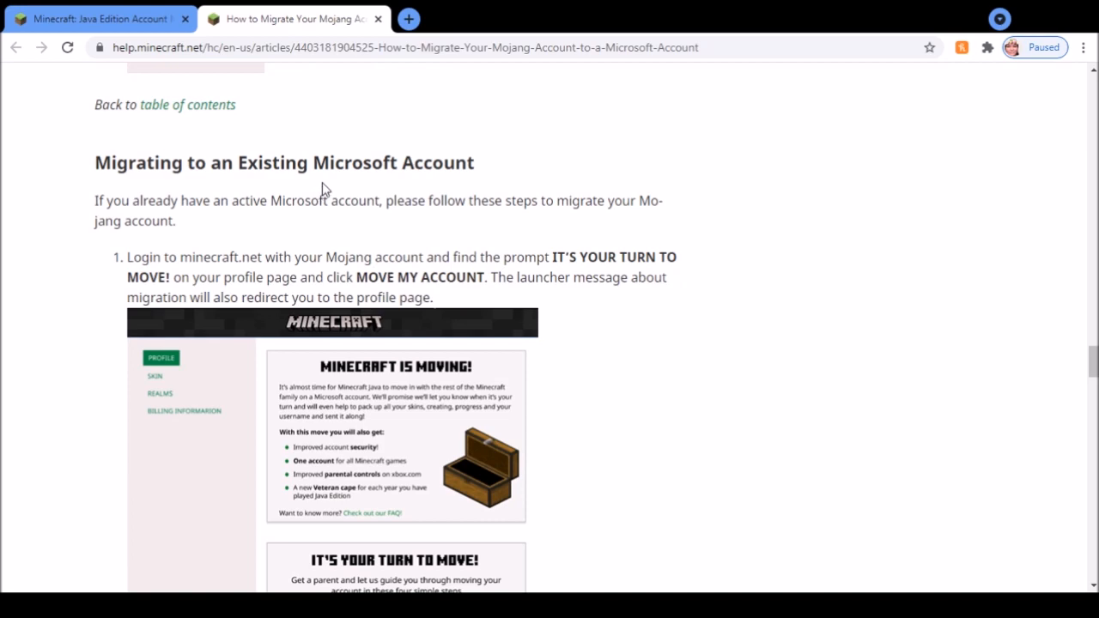
pyautogui.scroll(-3)
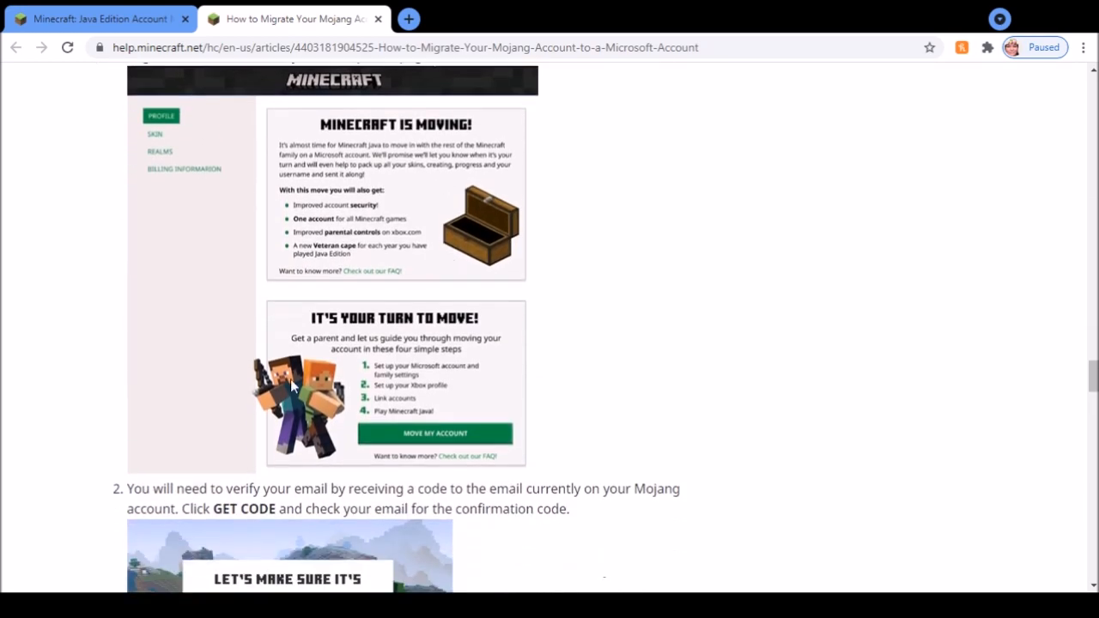
pyautogui.scroll(-3)
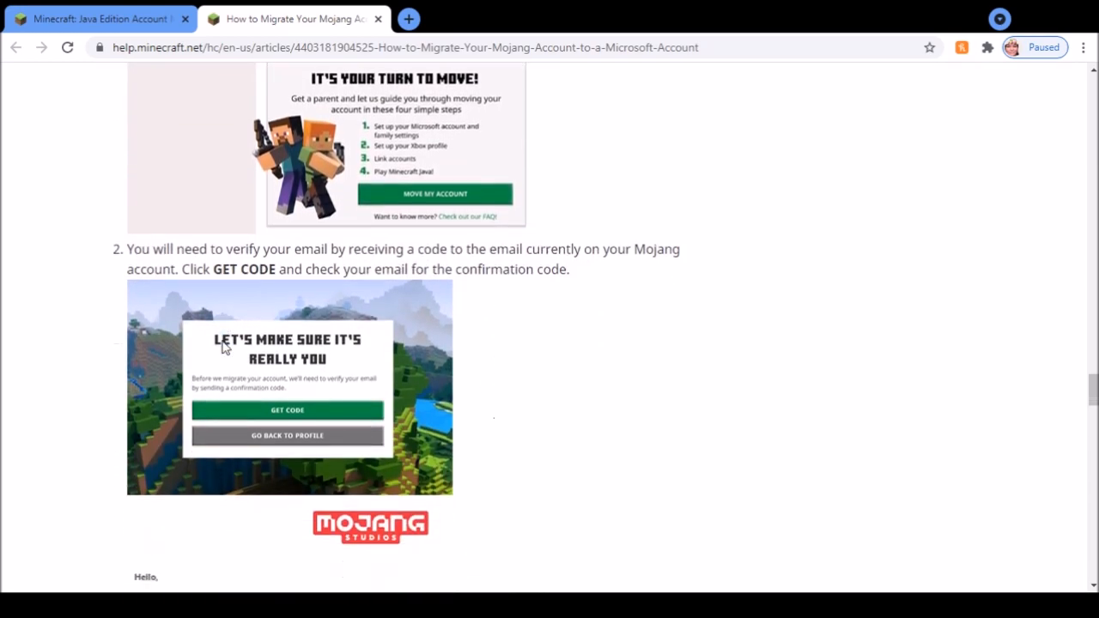
pyautogui.scroll(-3)
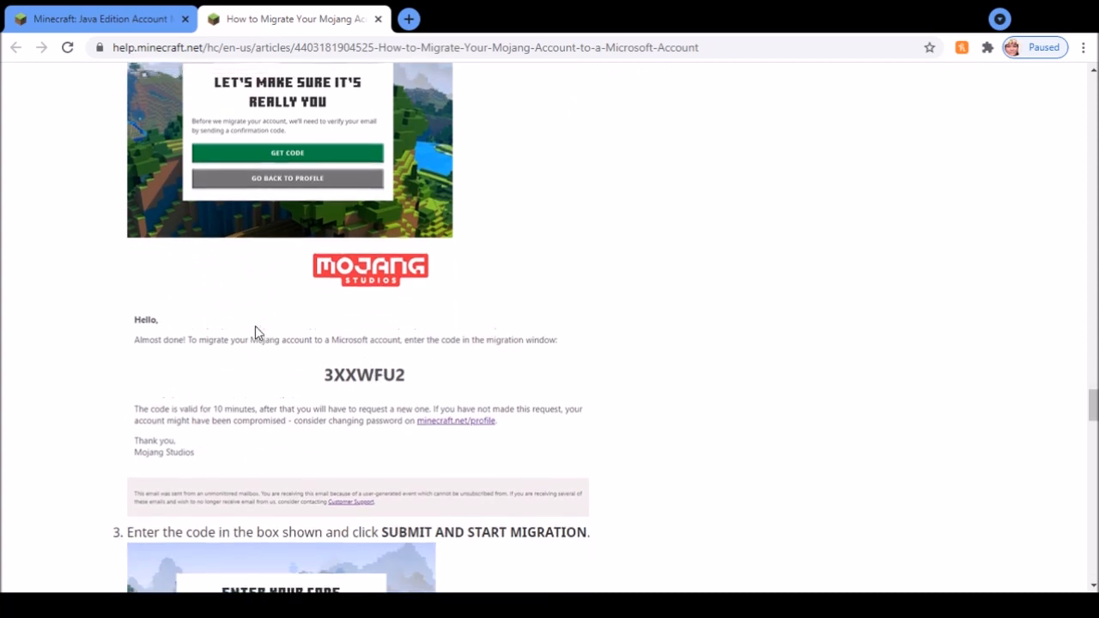
pyautogui.scroll(3)
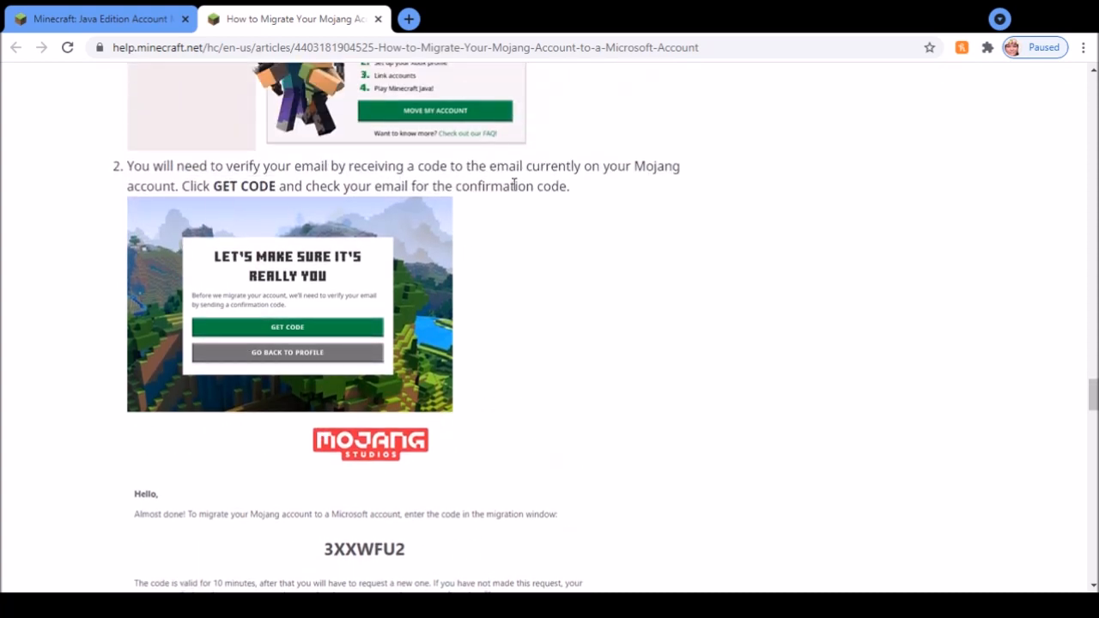
pyautogui.scroll(-3)
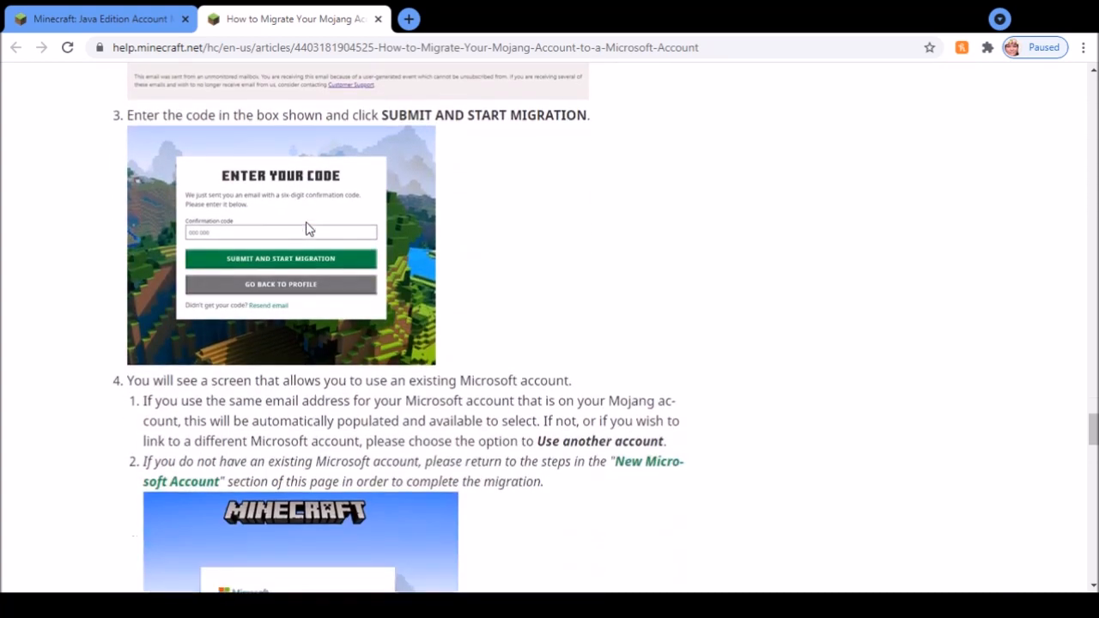
pyautogui.moveTo(326, 223)
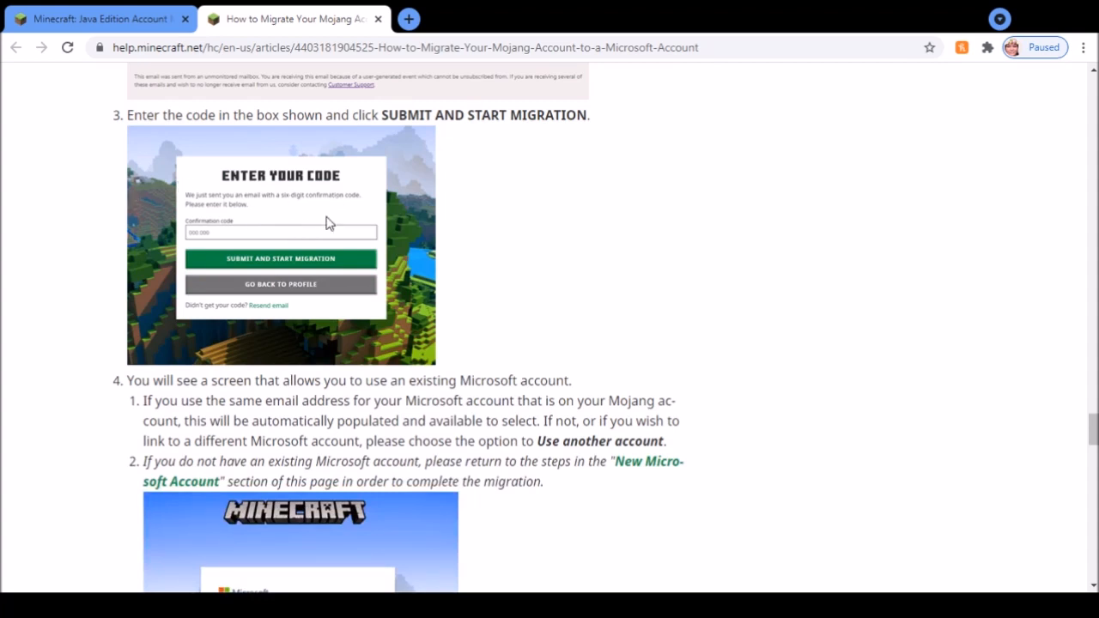
pyautogui.moveTo(216, 268)
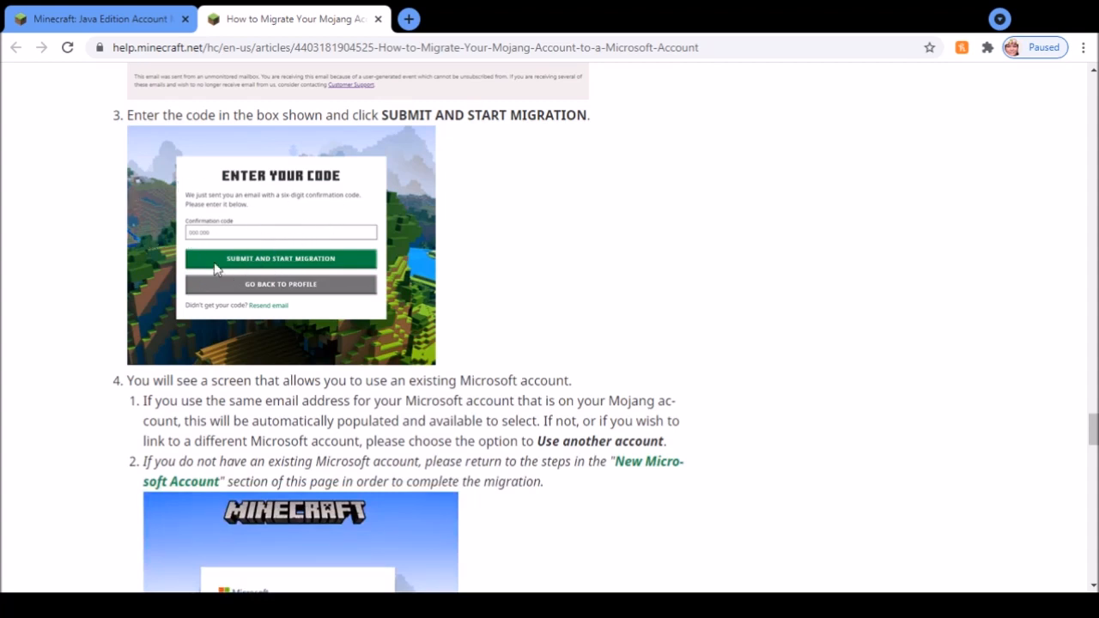
pyautogui.scroll(-3)
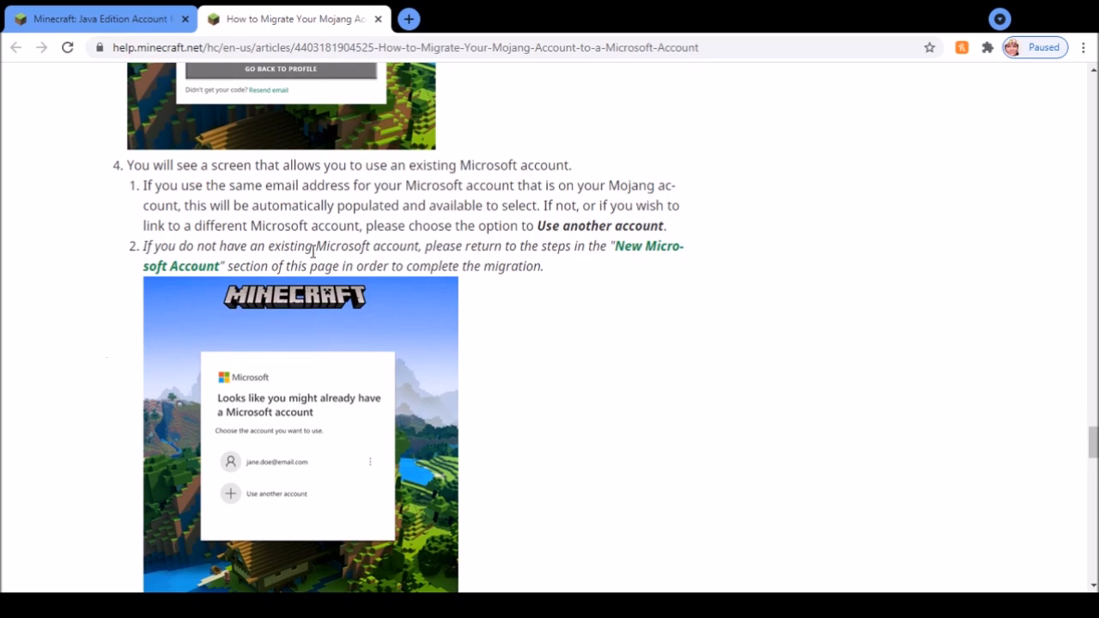
# Step: Scroll through step 5's password screenshot to the Xbox Live profile image and step 6
pyautogui.scroll(-3)
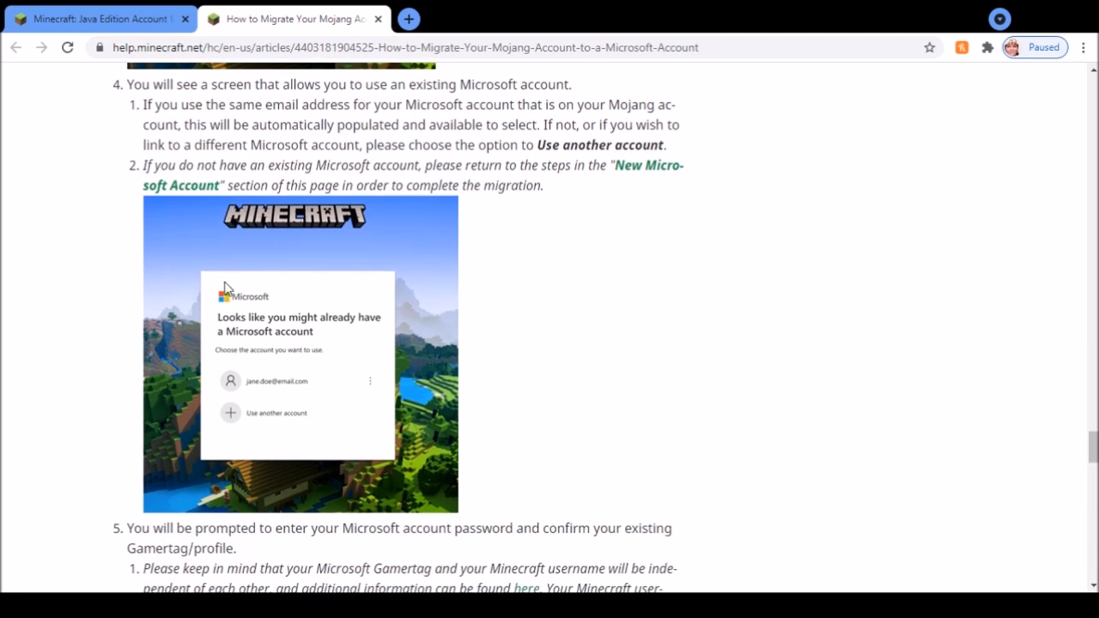
pyautogui.scroll(-3)
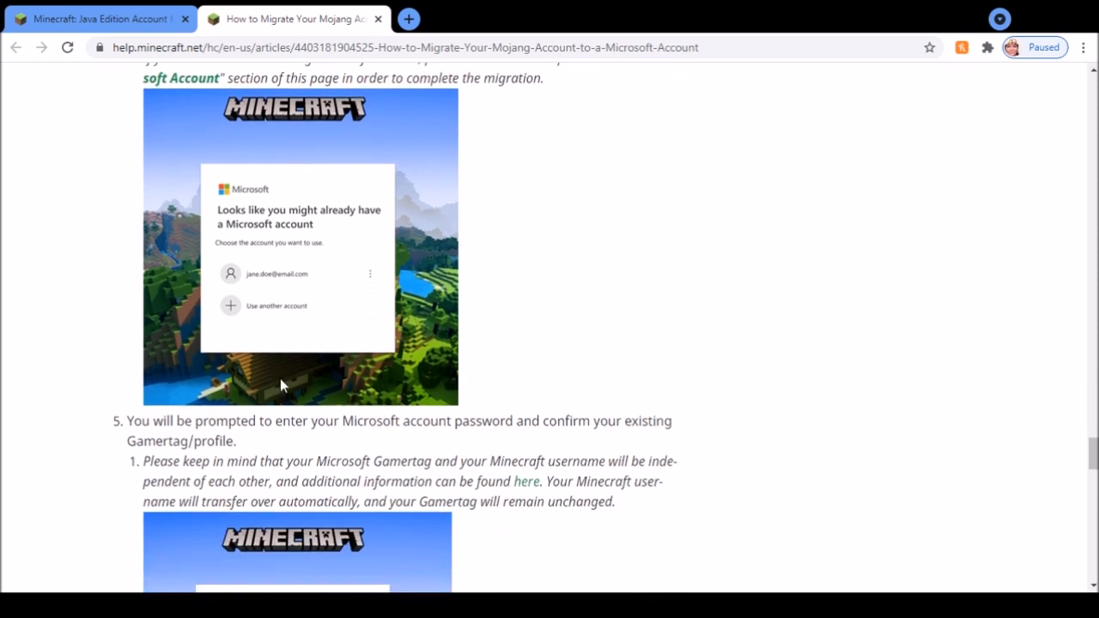
pyautogui.moveTo(333, 283)
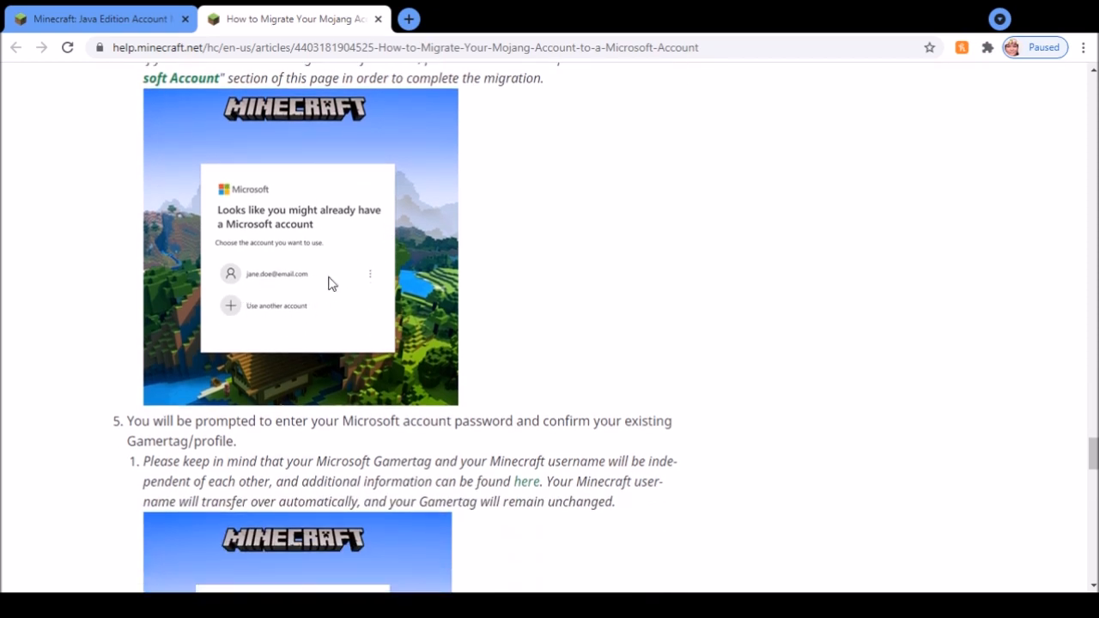
pyautogui.moveTo(364, 254)
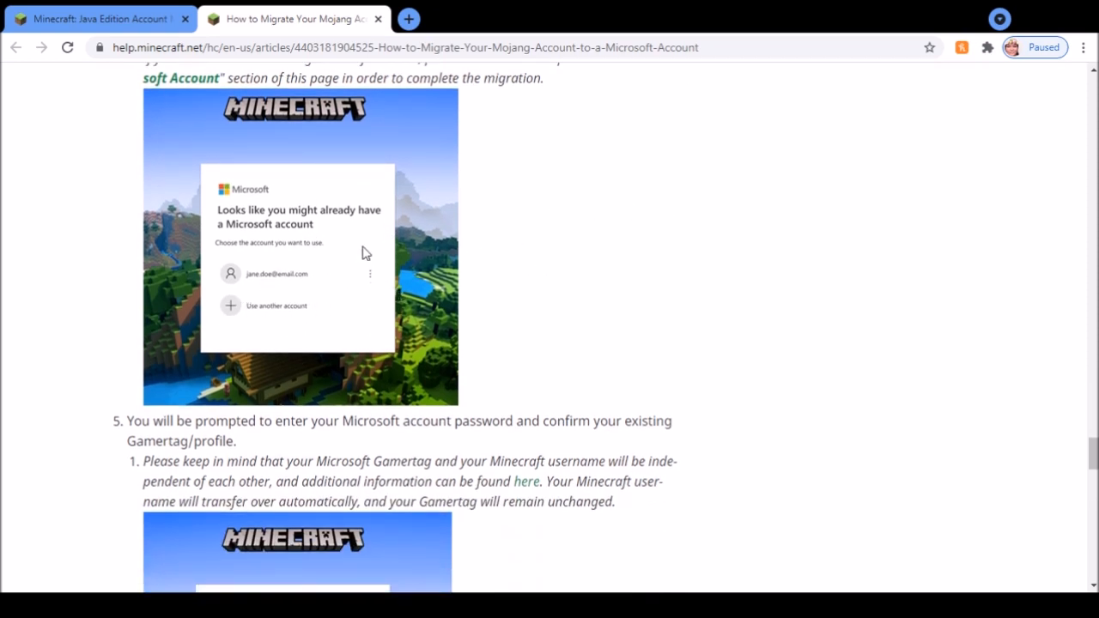
pyautogui.moveTo(302, 341)
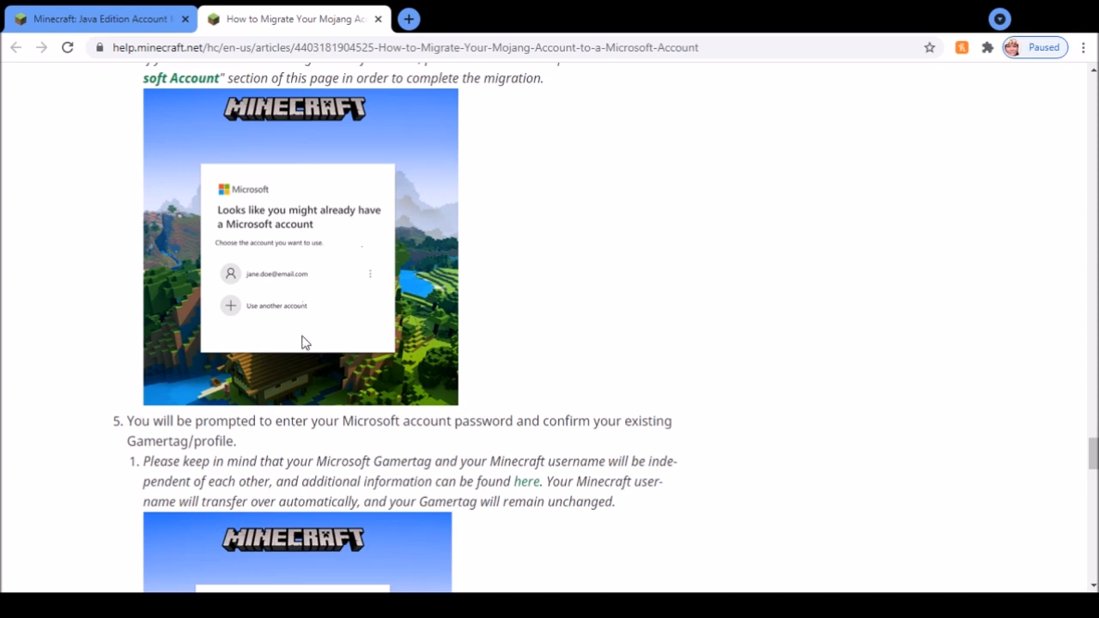
pyautogui.scroll(-3)
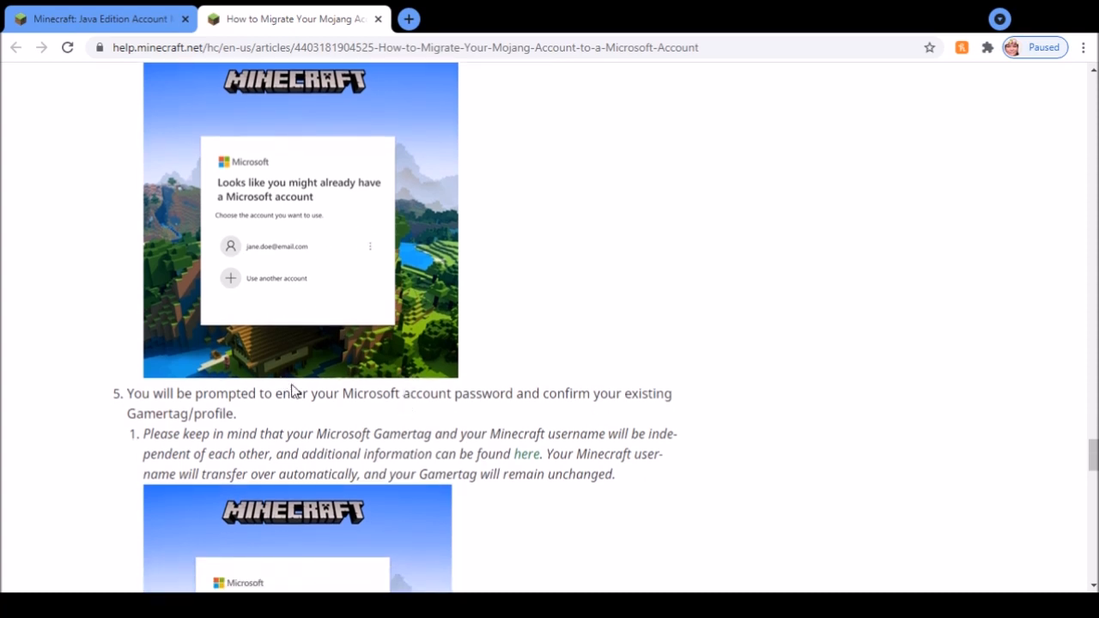
pyautogui.moveTo(278, 419)
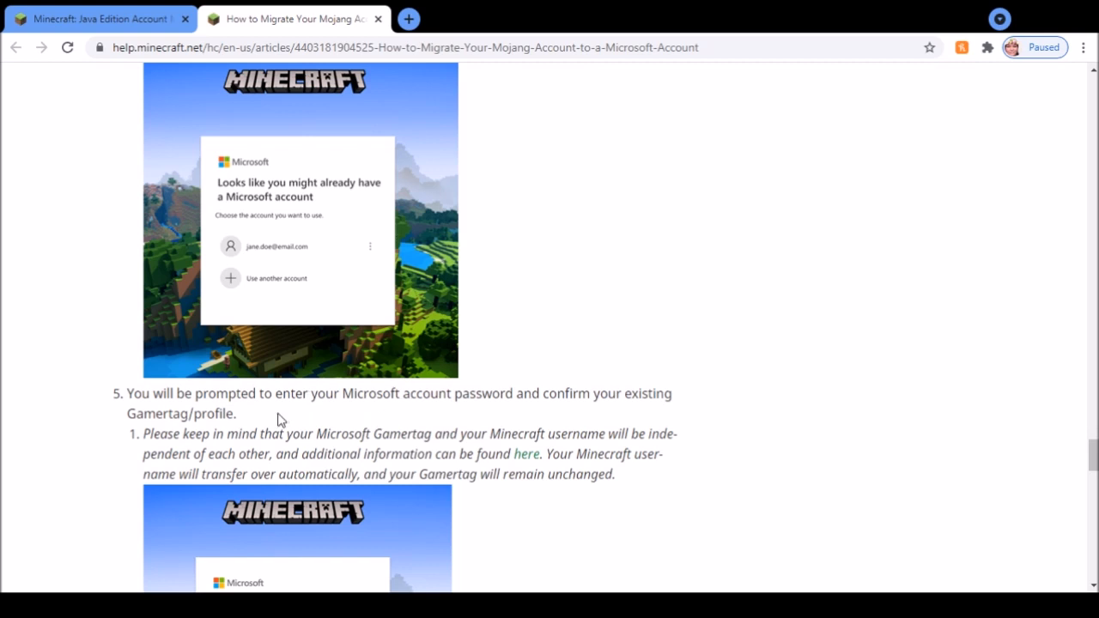
pyautogui.scroll(-3)
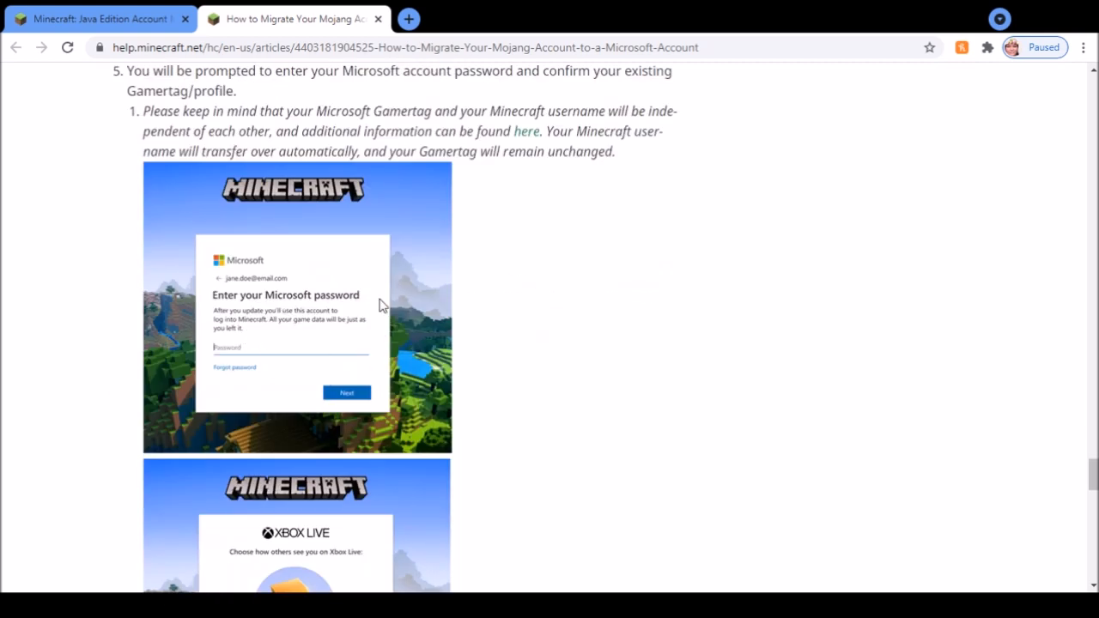
pyautogui.moveTo(539, 393)
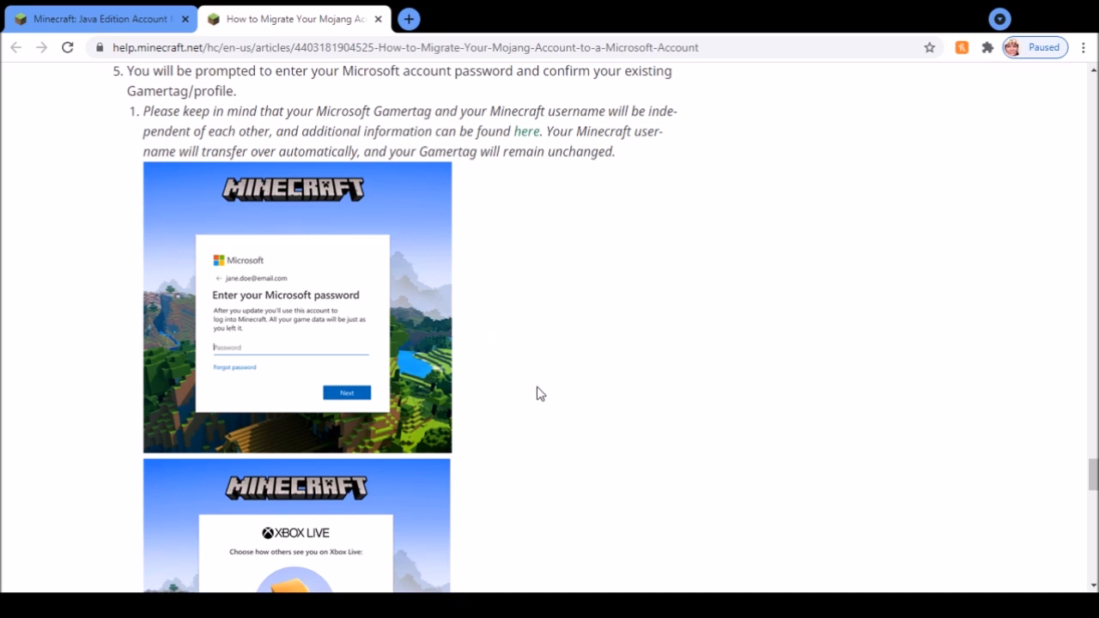
pyautogui.moveTo(285, 347)
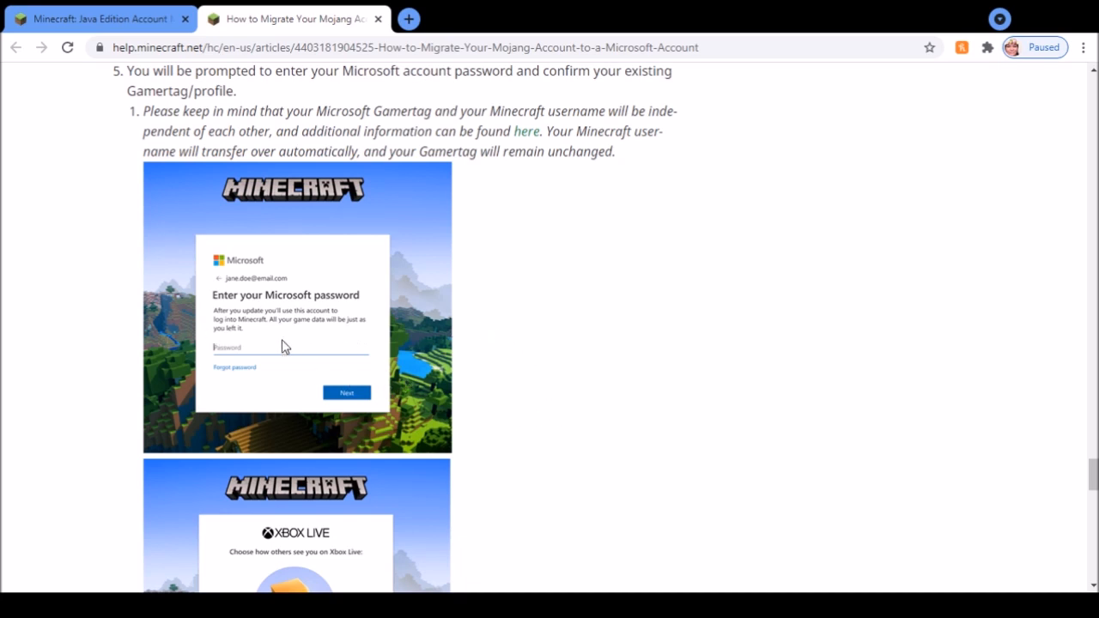
pyautogui.scroll(-3)
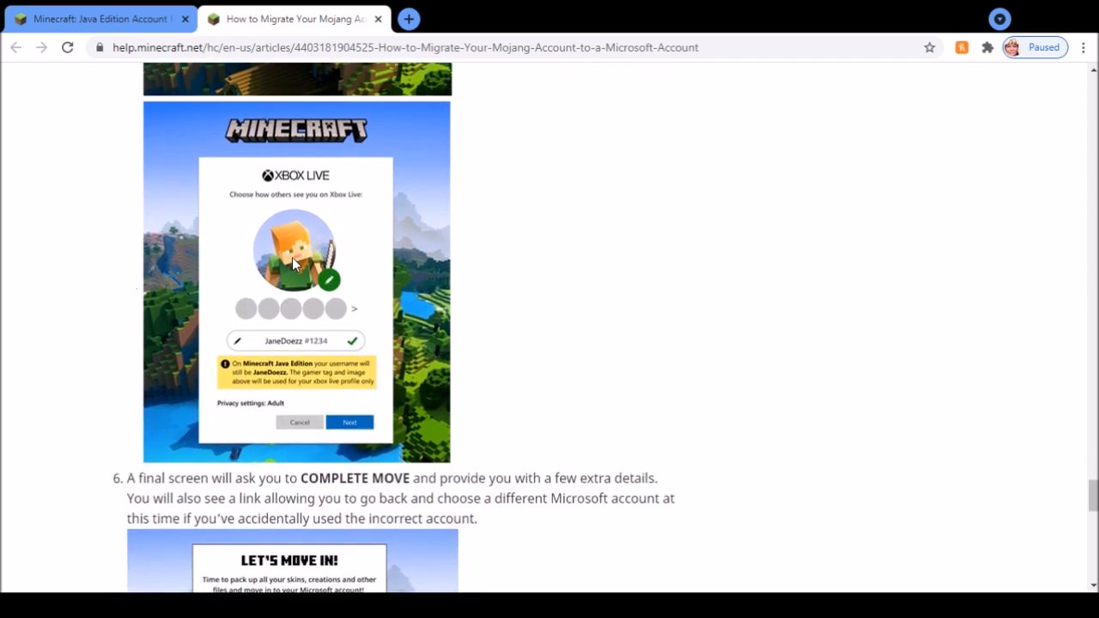
# Step: Scroll past step 7 to the Move Complete screenshot and the Last Updated footer
pyautogui.scroll(-3)
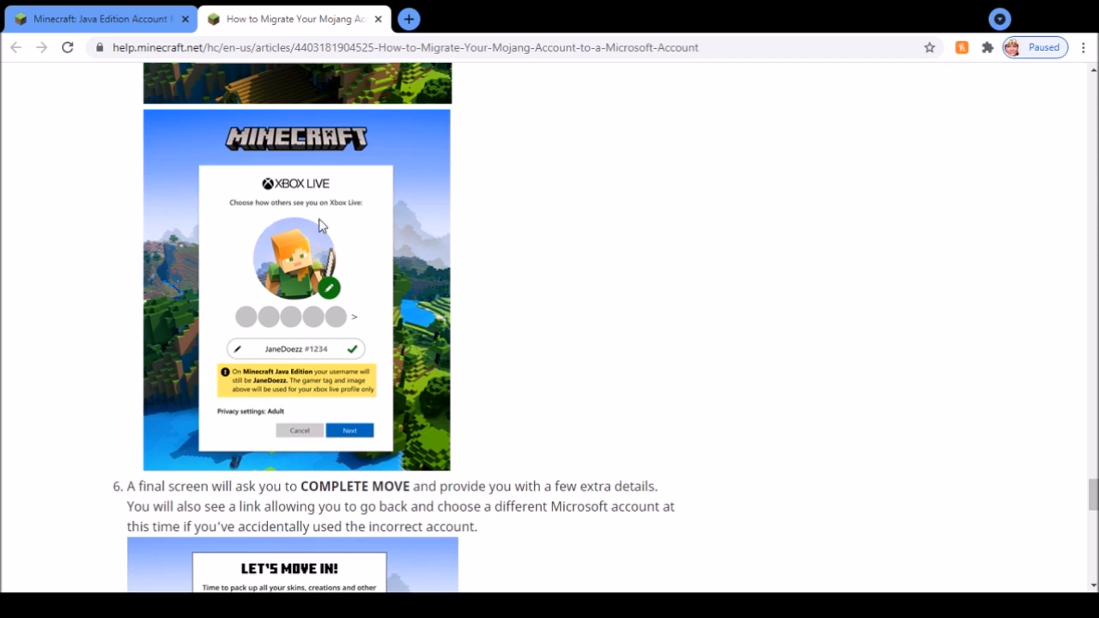
pyautogui.moveTo(275, 255)
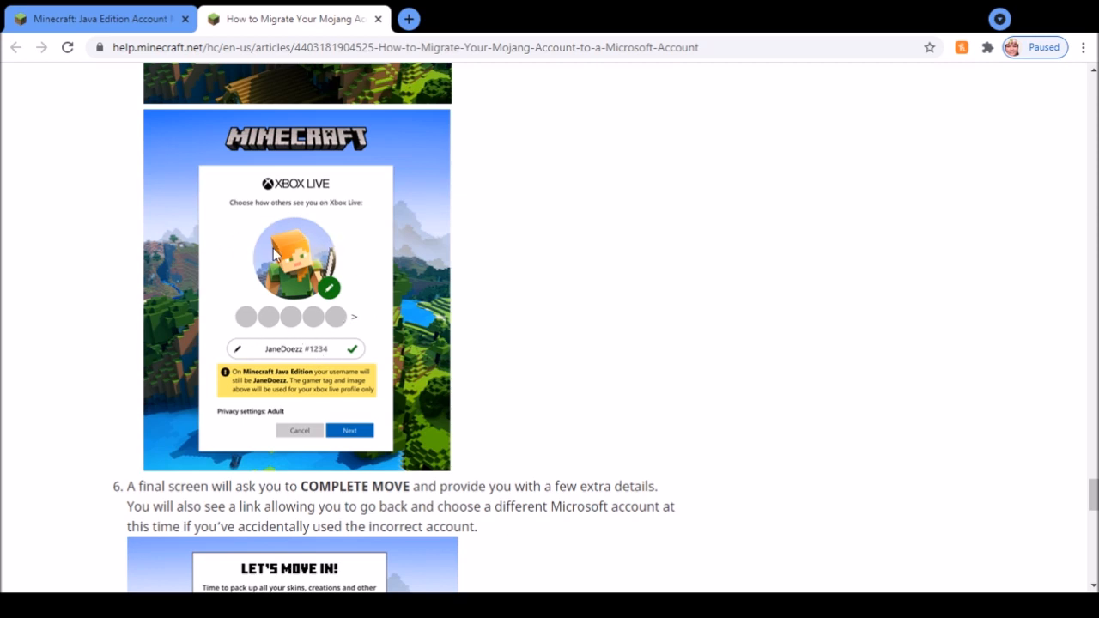
pyautogui.scroll(-3)
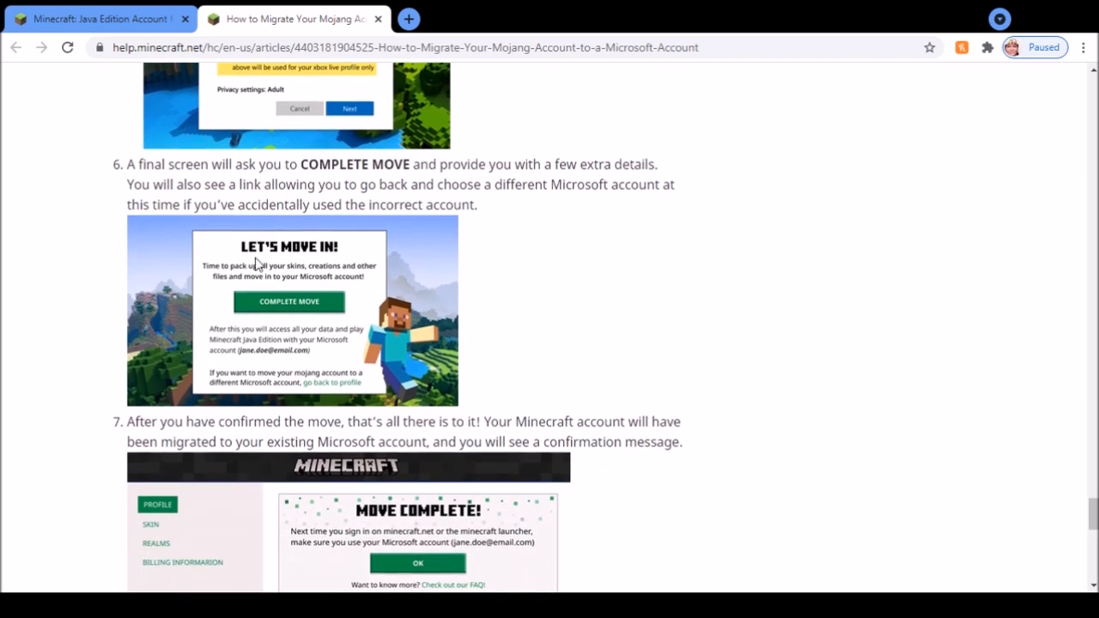
pyautogui.scroll(-3)
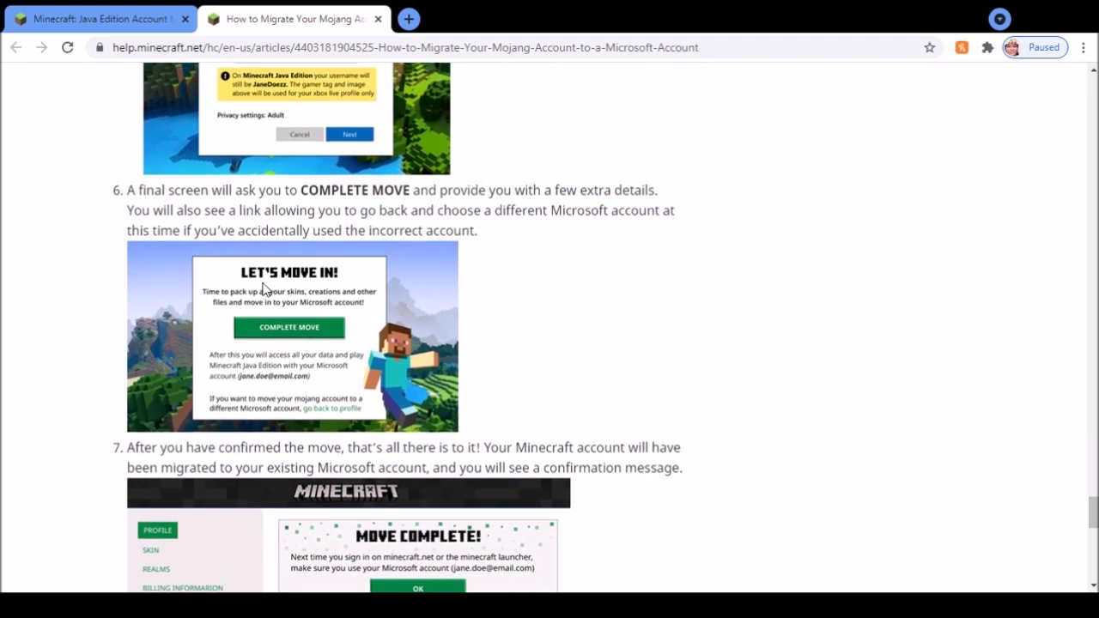
pyautogui.moveTo(277, 352)
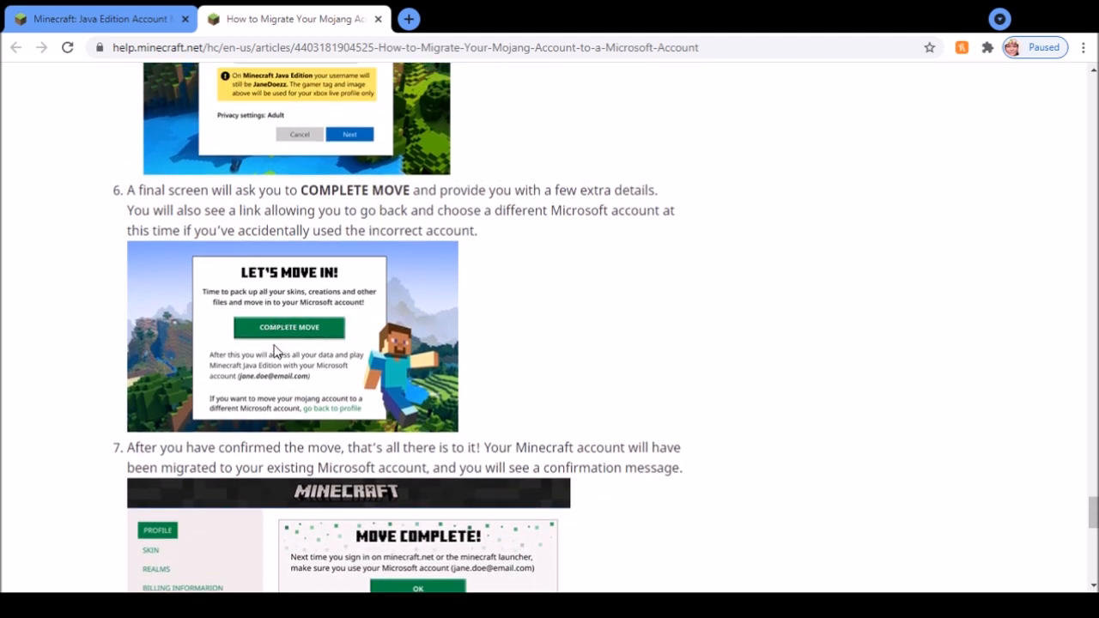
pyautogui.scroll(-3)
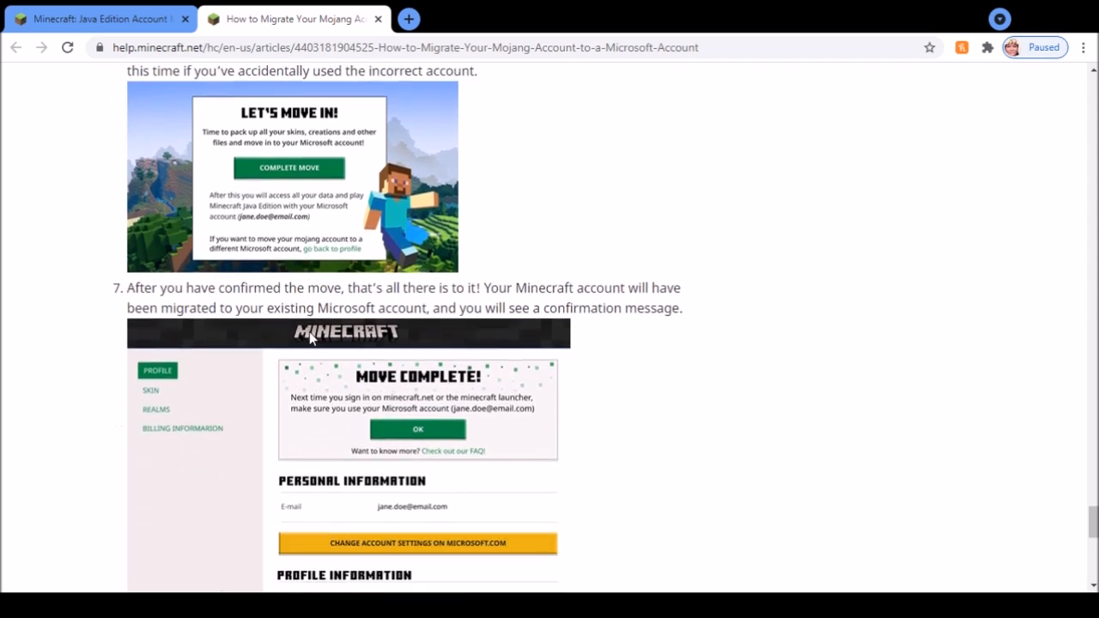
pyautogui.scroll(-3)
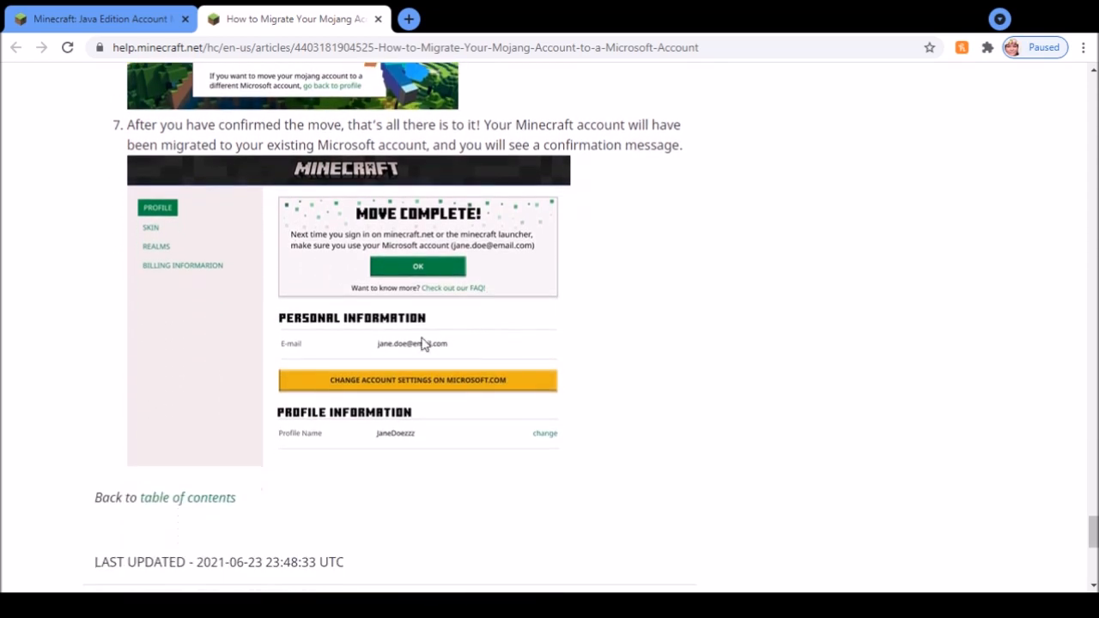
pyautogui.moveTo(445, 319)
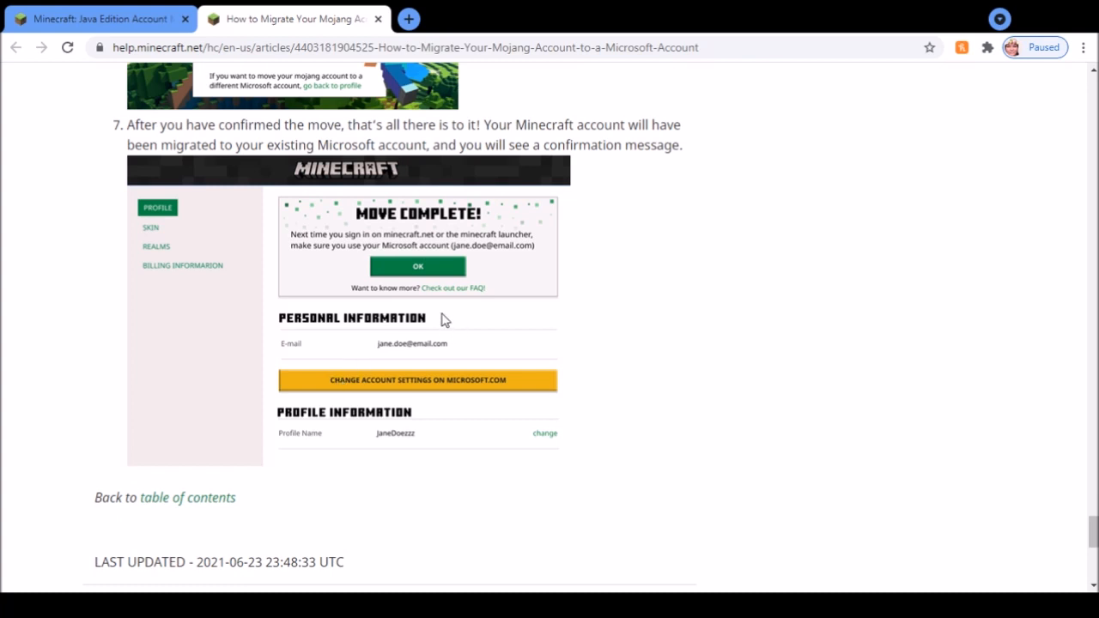
pyautogui.scroll(3)
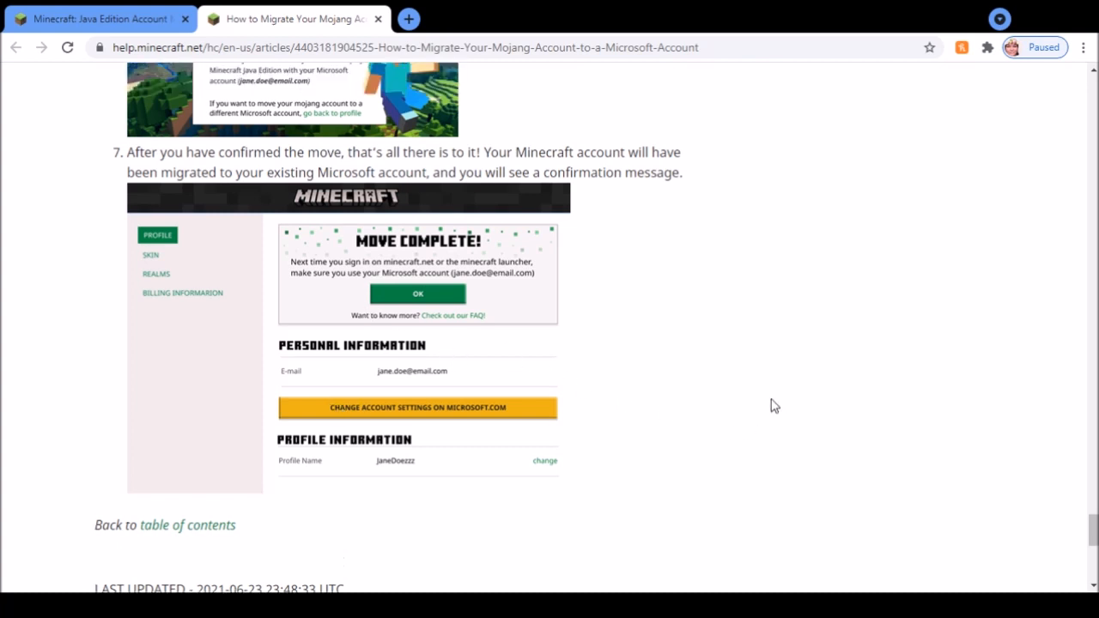
pyautogui.moveTo(687, 462)
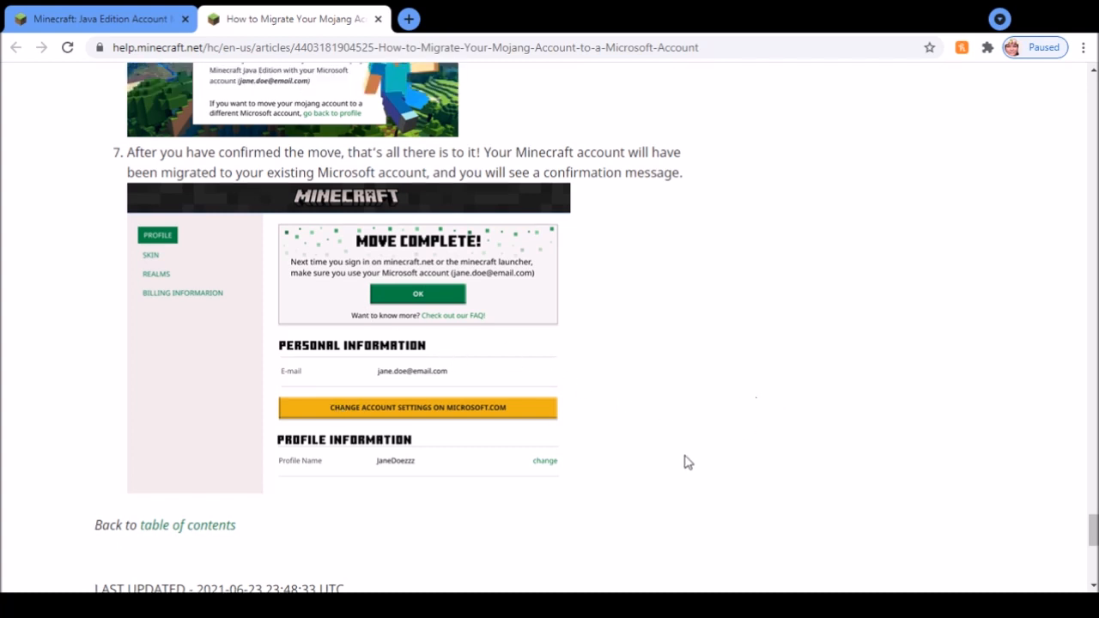